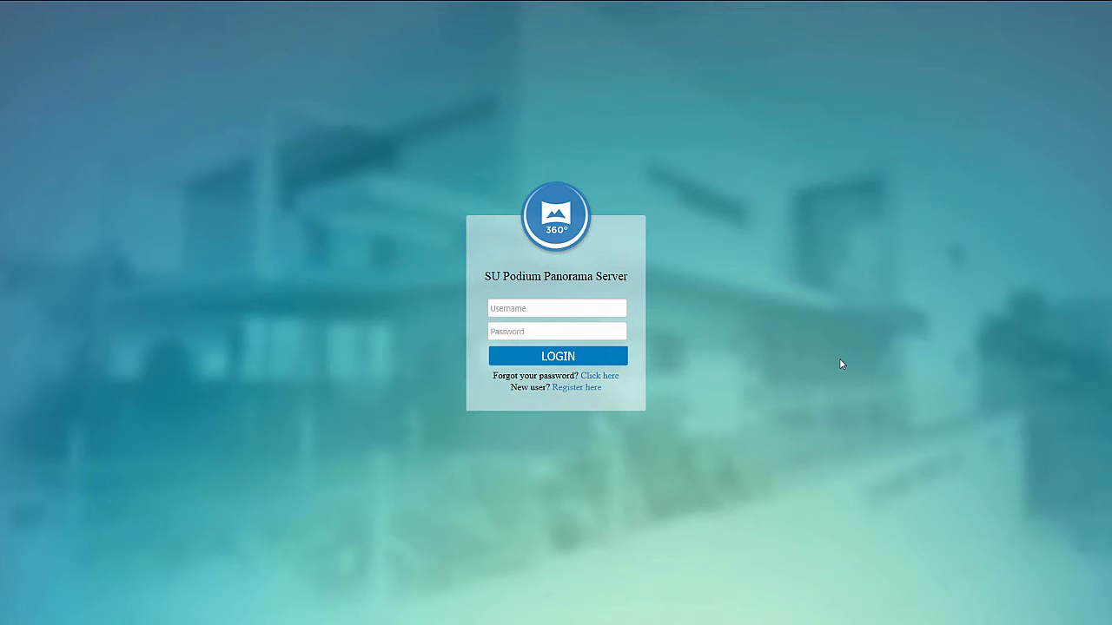
mouse_move(677, 444)
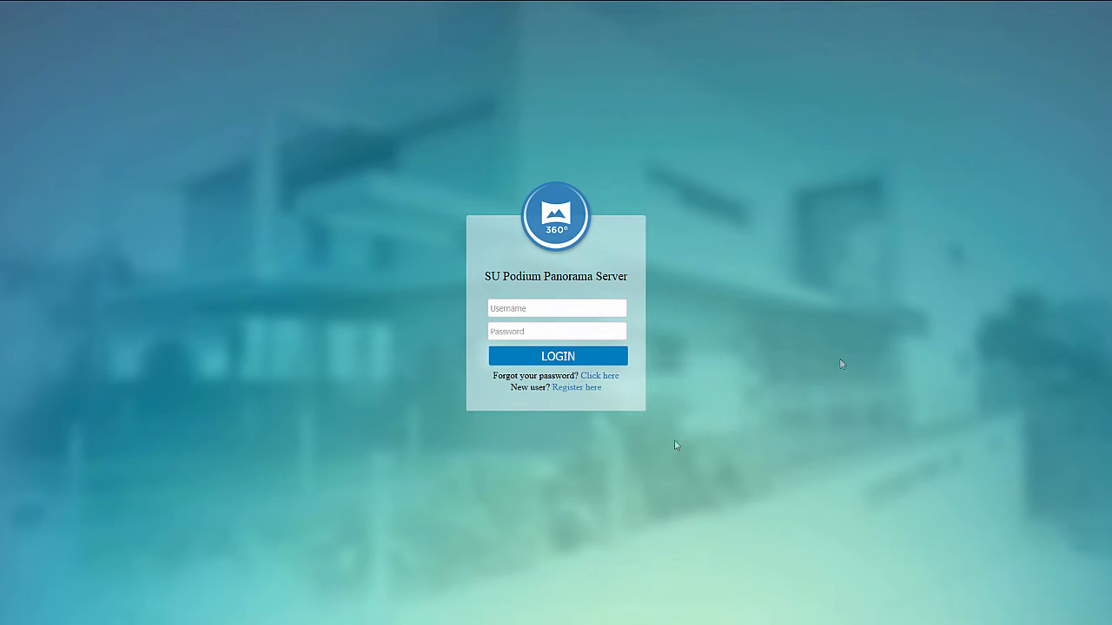
mouse_move(577, 388)
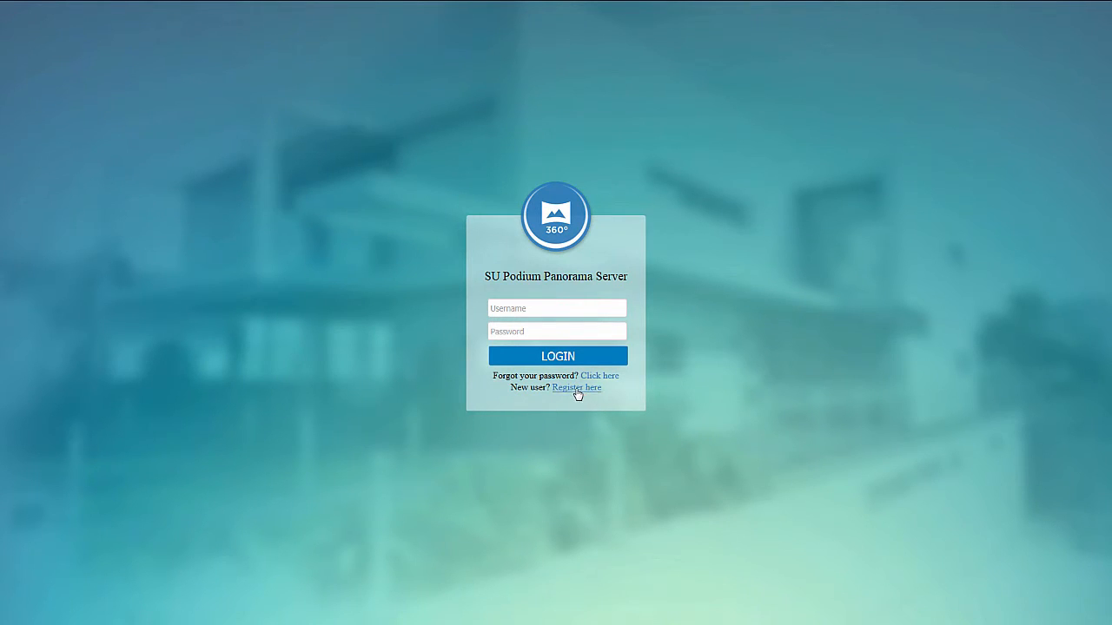
Sign in as newuser to reach the panorama dashboard with the empty FromPIE category
left_click(577, 387)
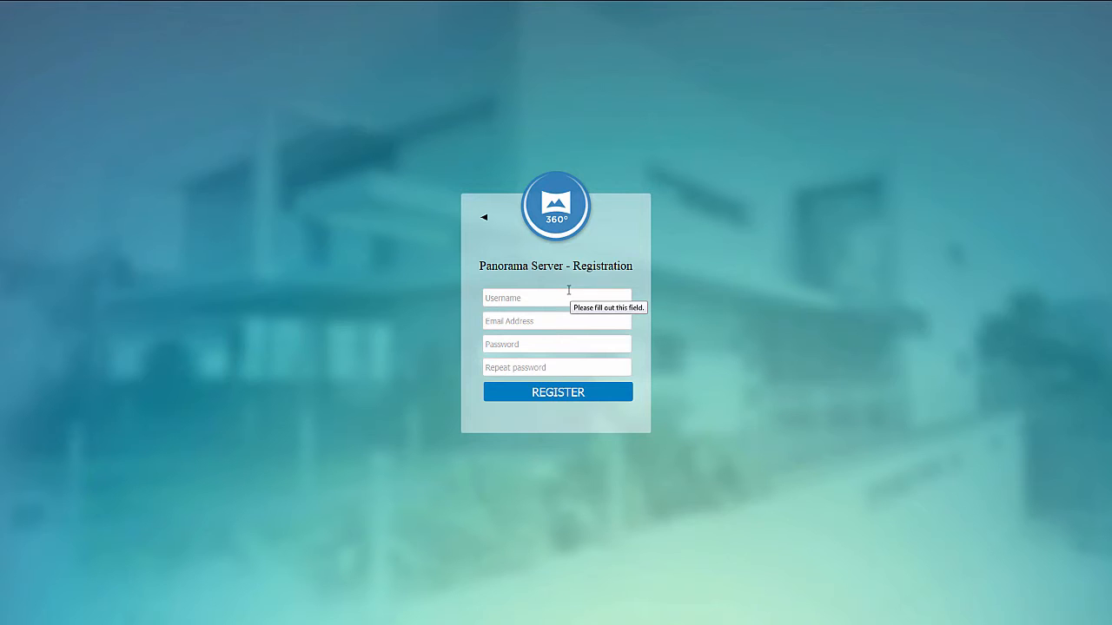
left_click(483, 217)
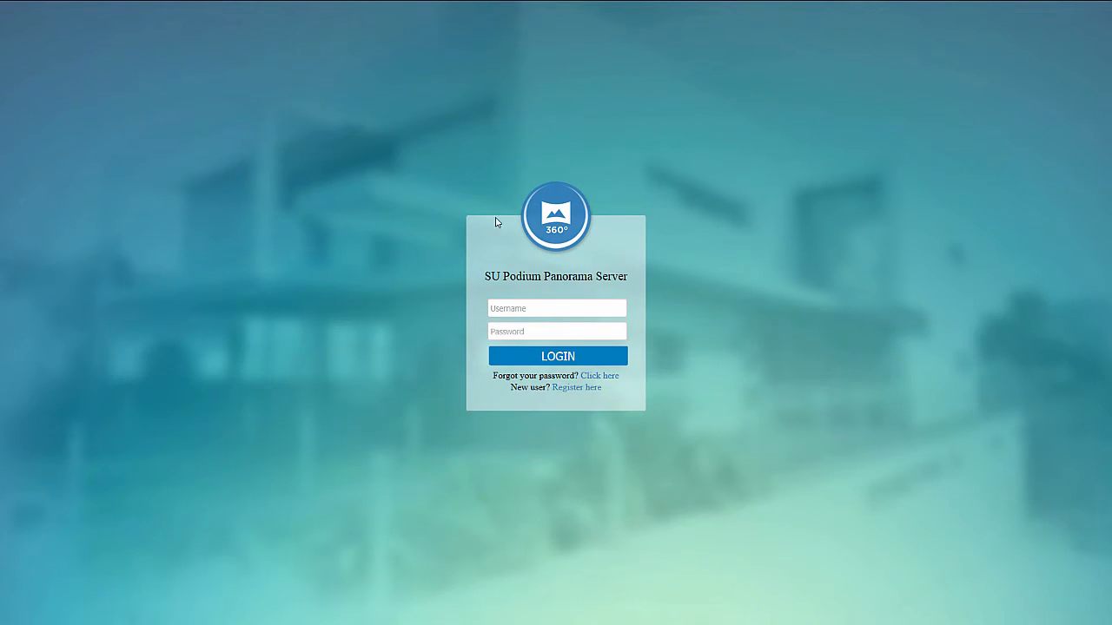
left_click(556, 308)
type("newuser")
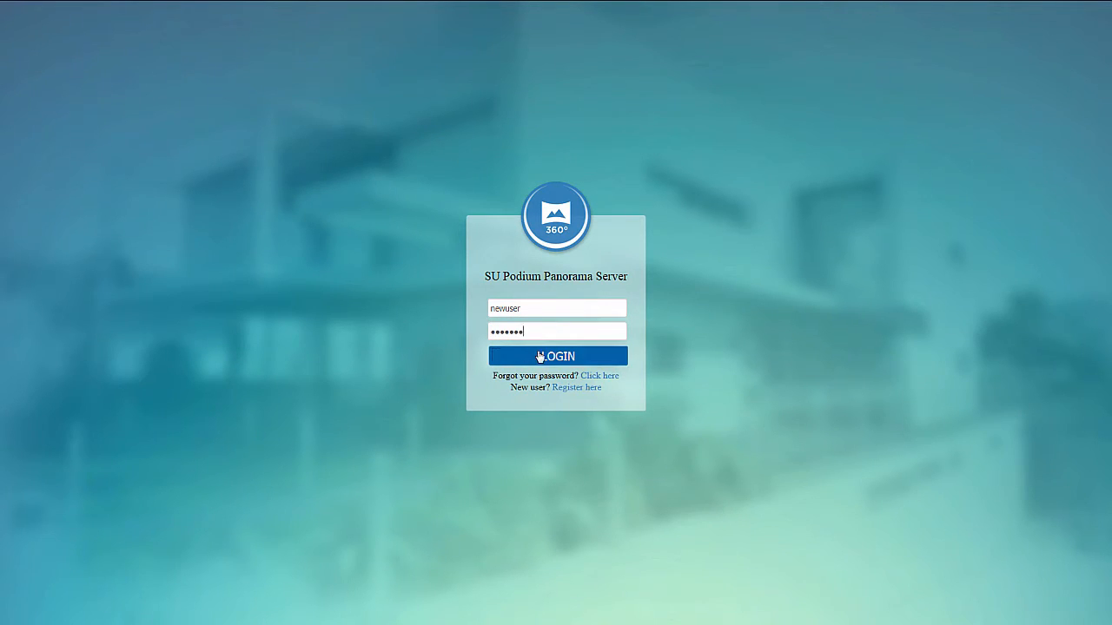
left_click(556, 356)
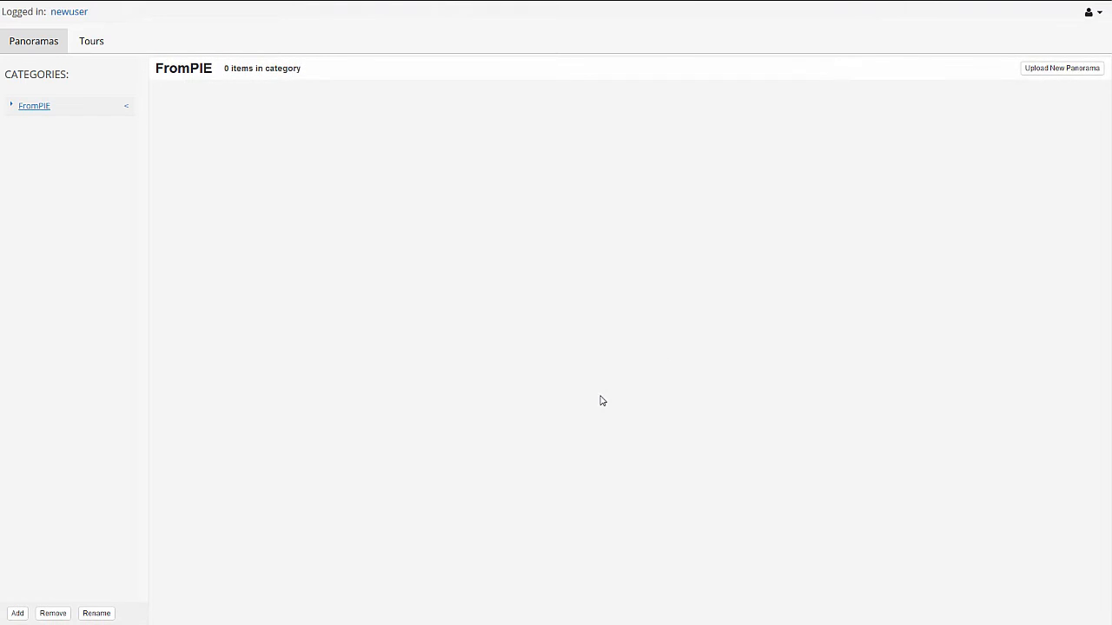
mouse_move(598, 398)
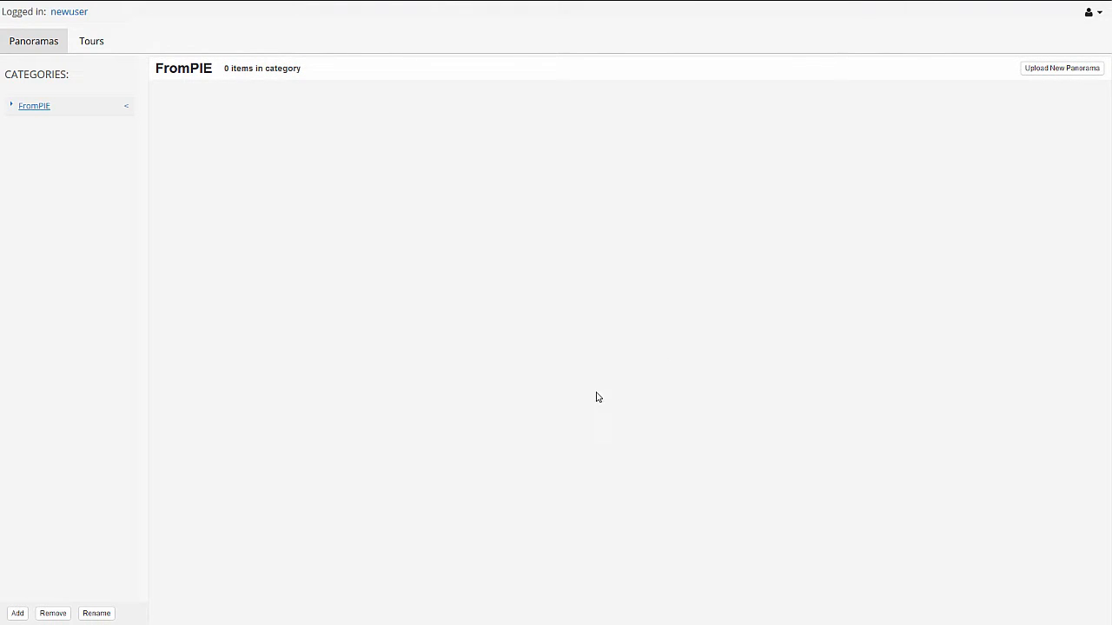
mouse_move(518, 416)
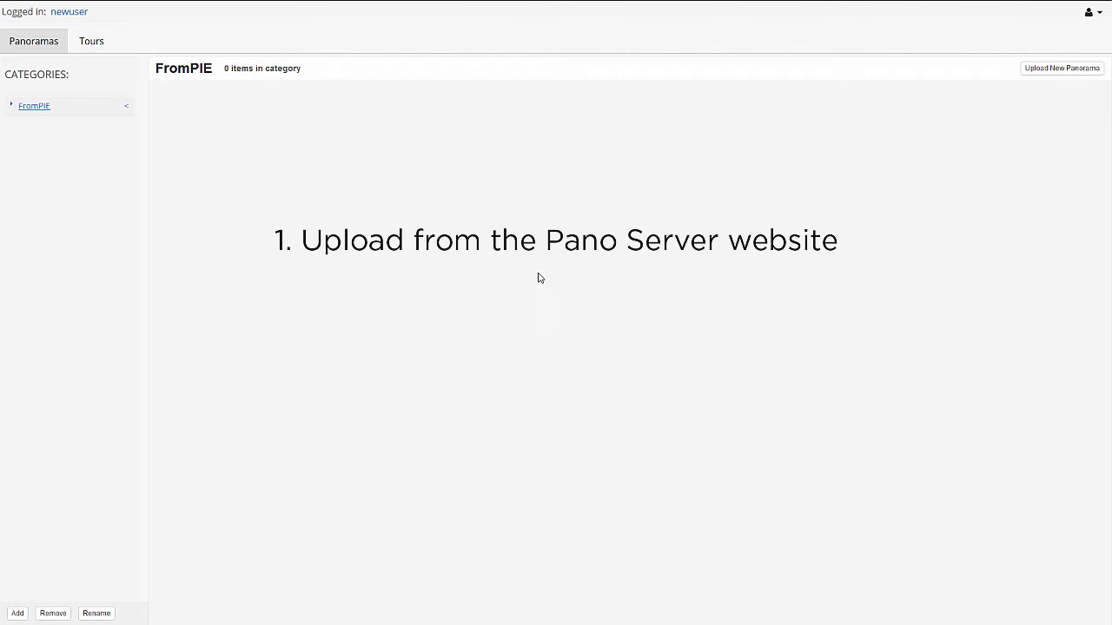
mouse_move(443, 242)
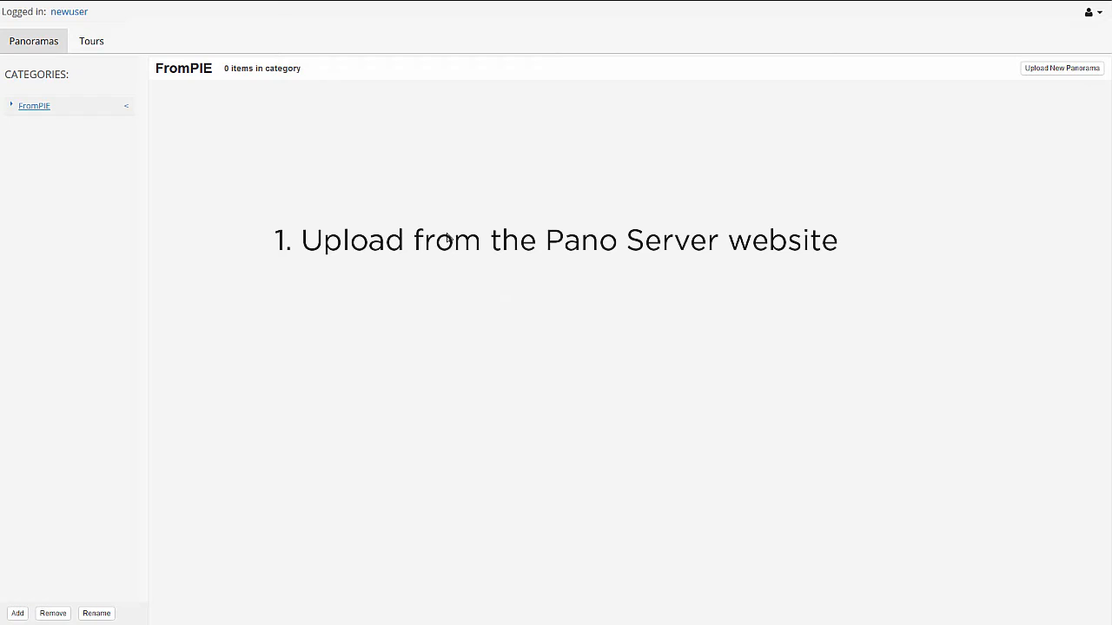
mouse_move(658, 348)
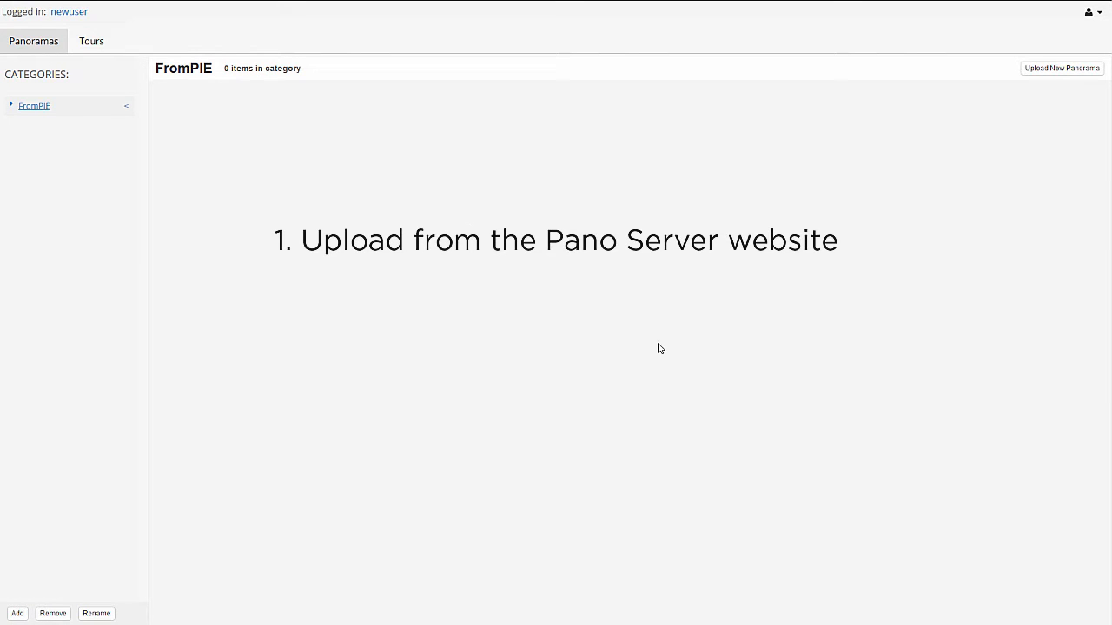
mouse_move(303, 195)
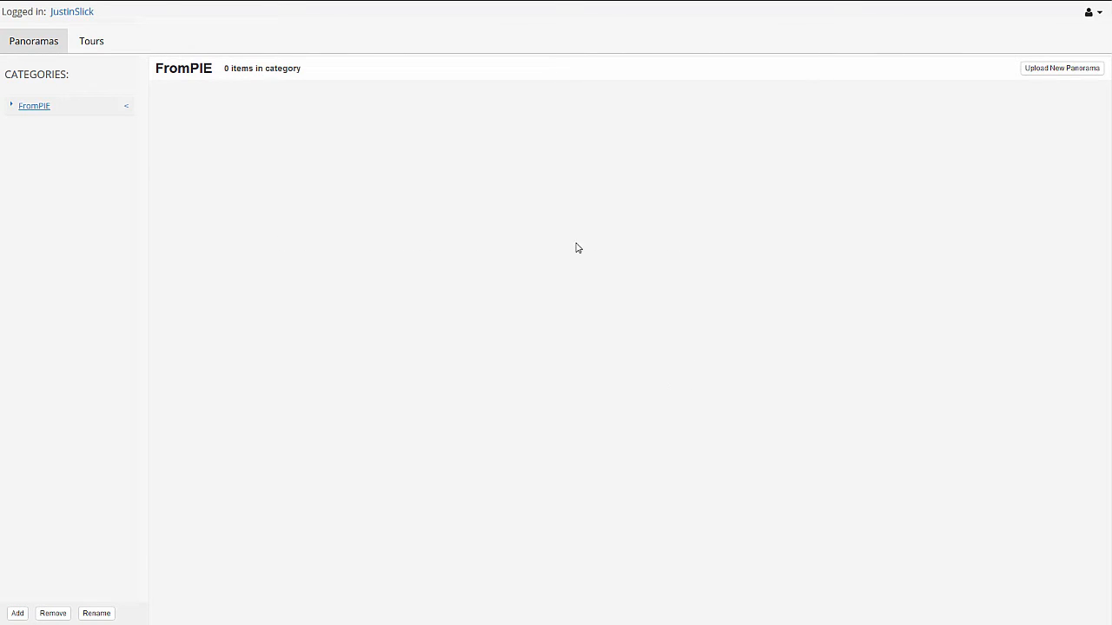
mouse_move(254, 404)
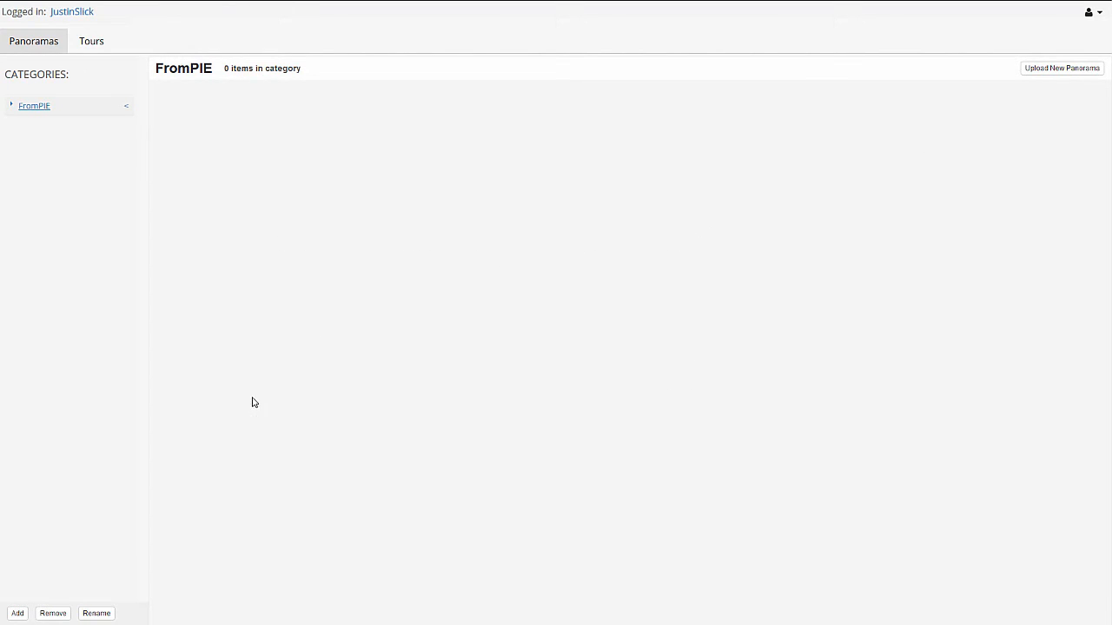
mouse_move(198, 322)
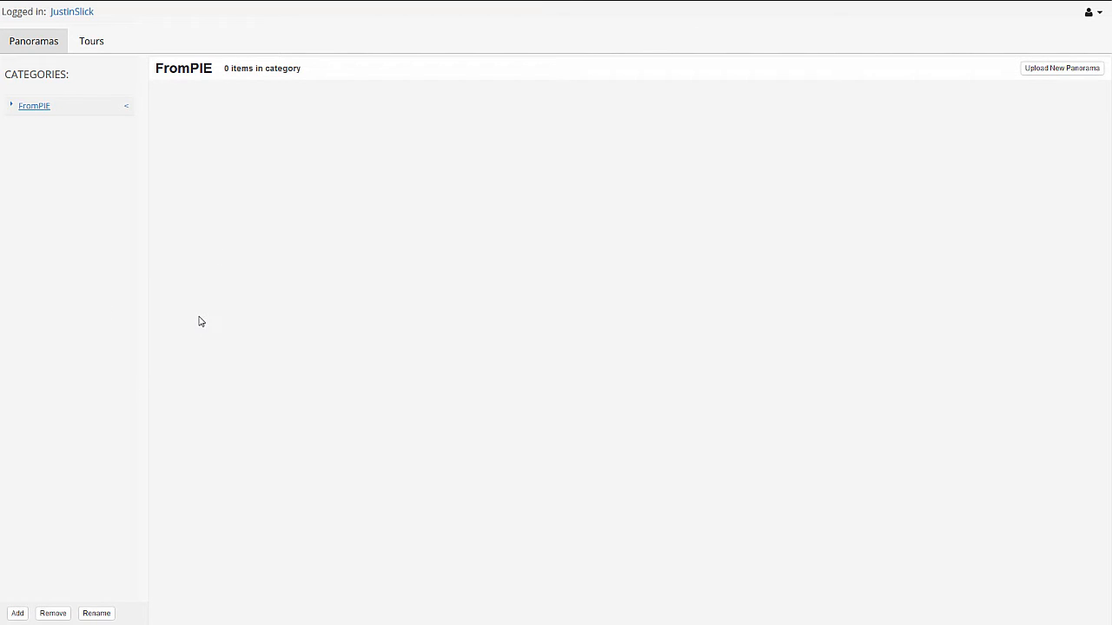
mouse_move(58, 473)
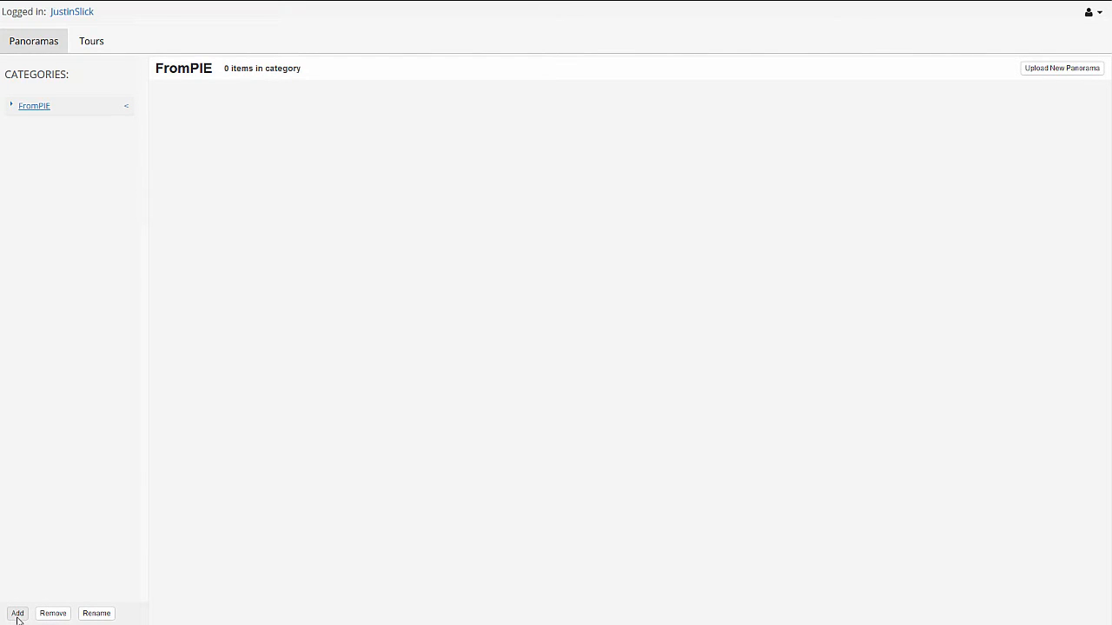
Add a new category named Kitchens beside FromPIE
left_click(17, 614)
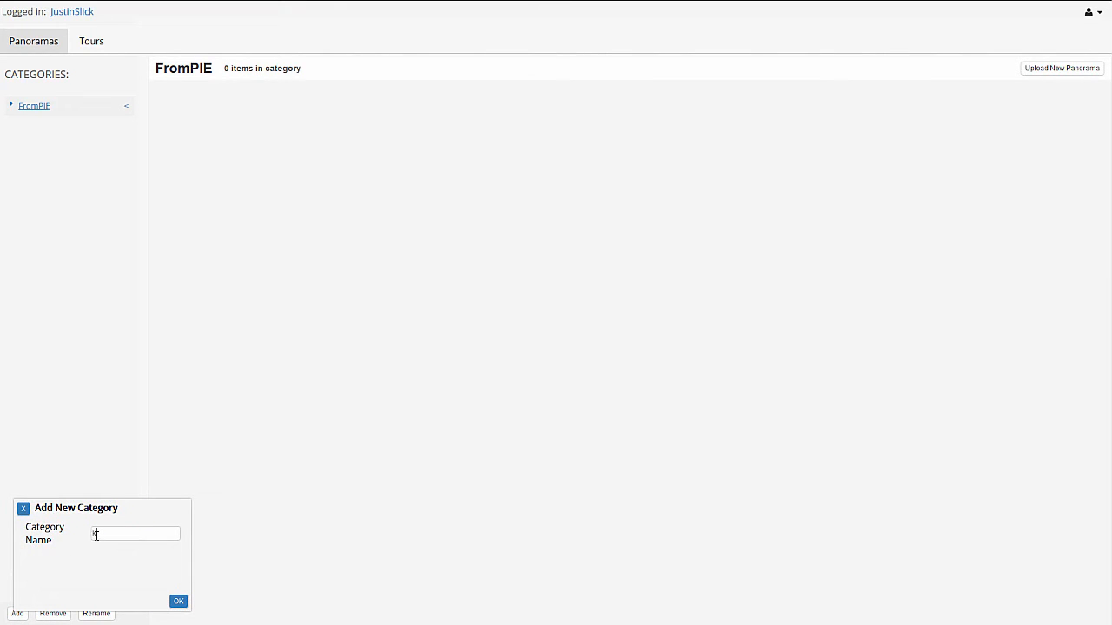
type("Kitchens")
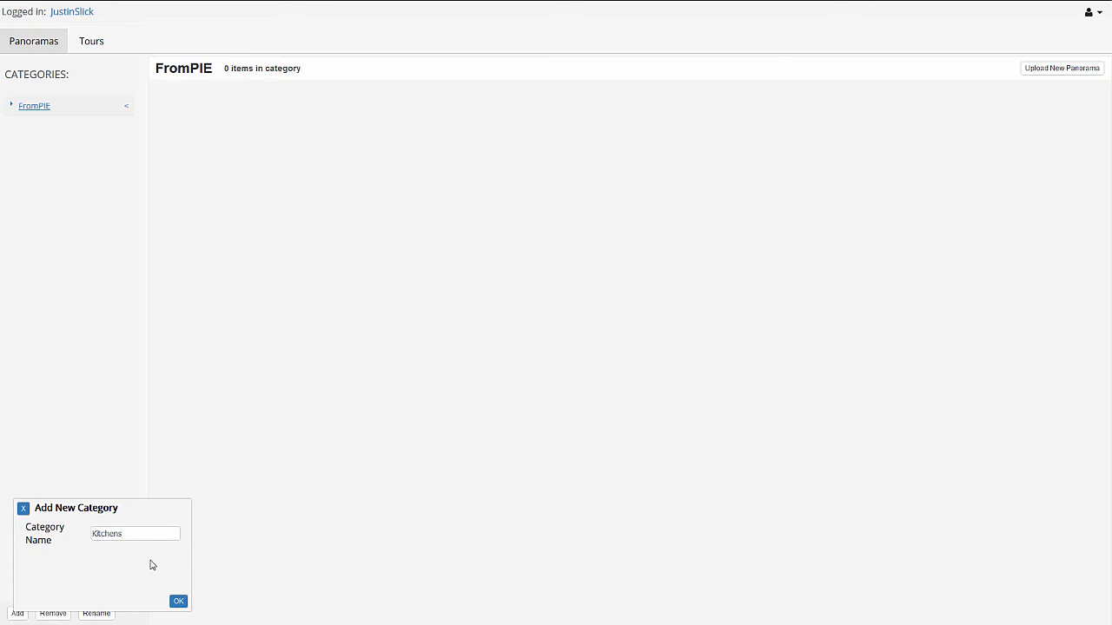
left_click(177, 601)
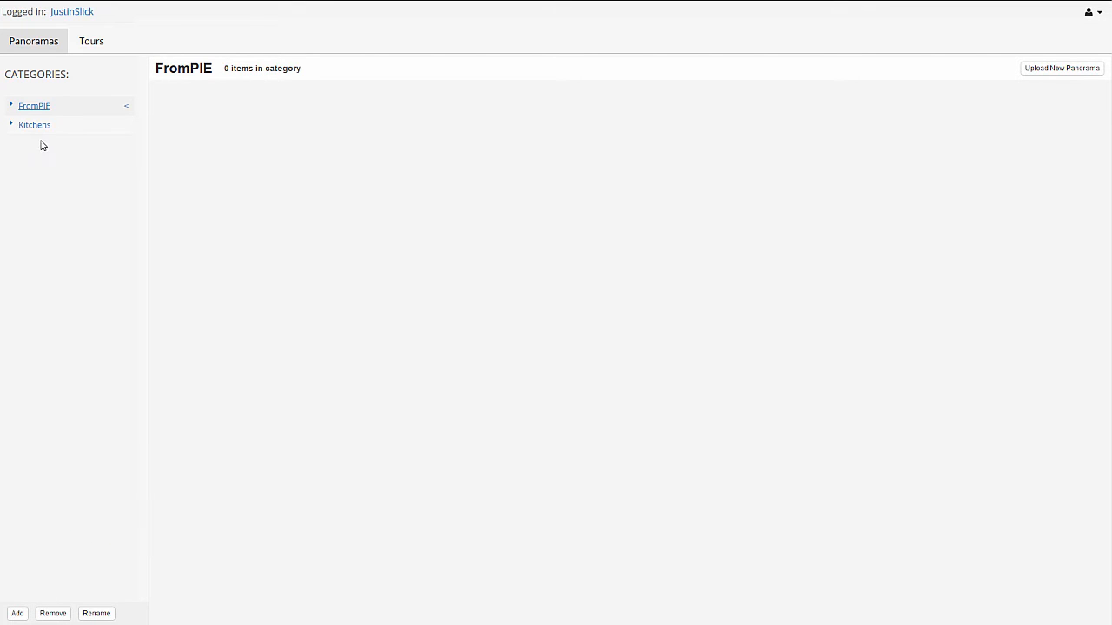
mouse_move(63, 197)
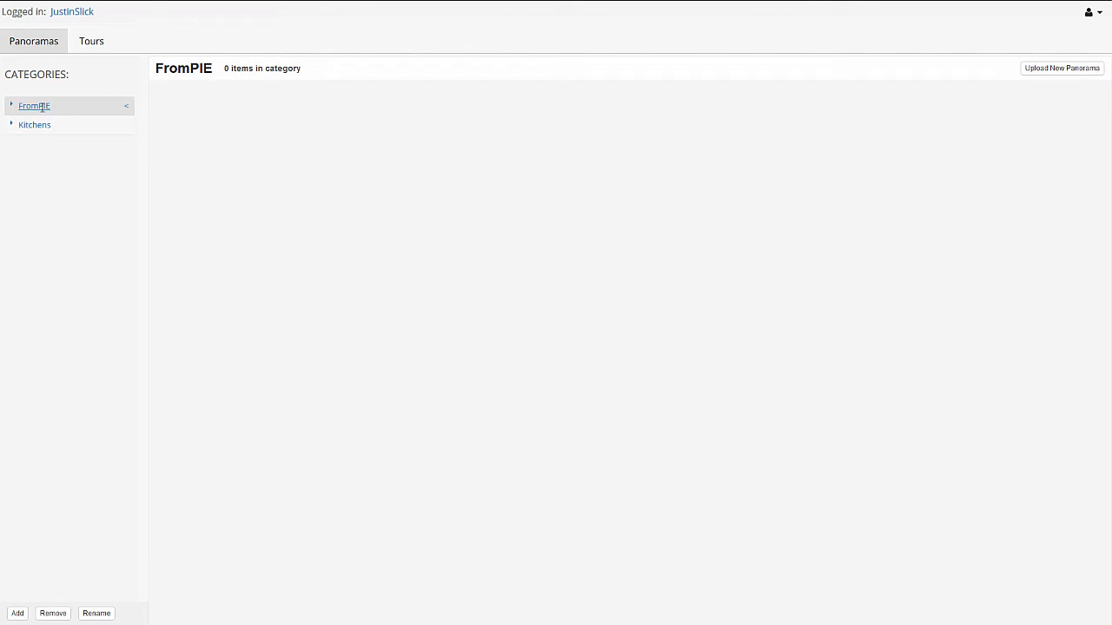
mouse_move(71, 109)
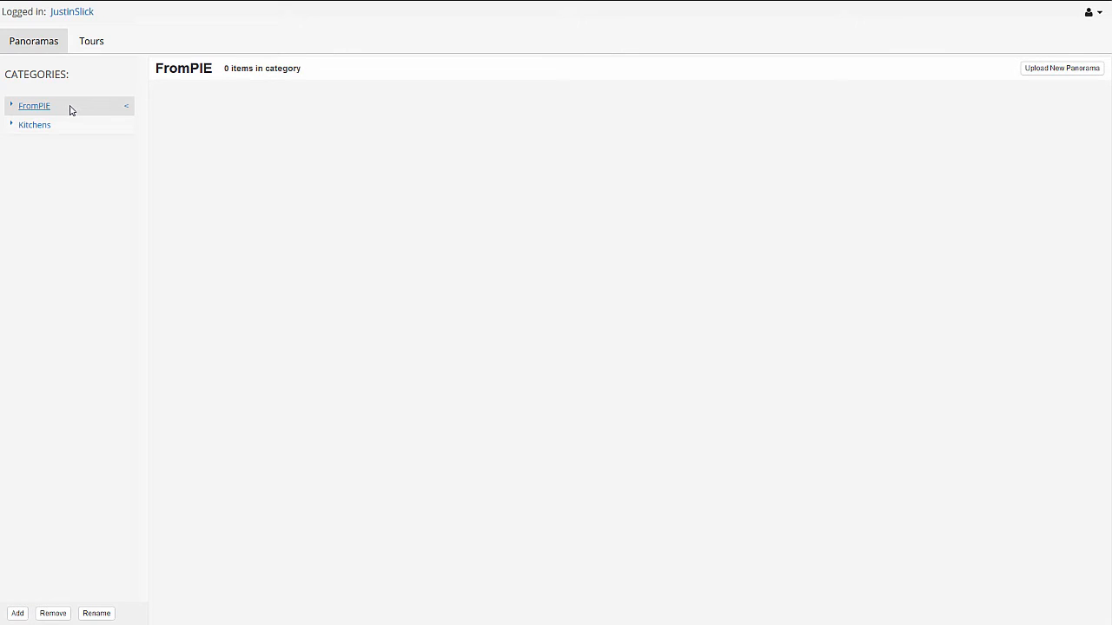
mouse_move(104, 111)
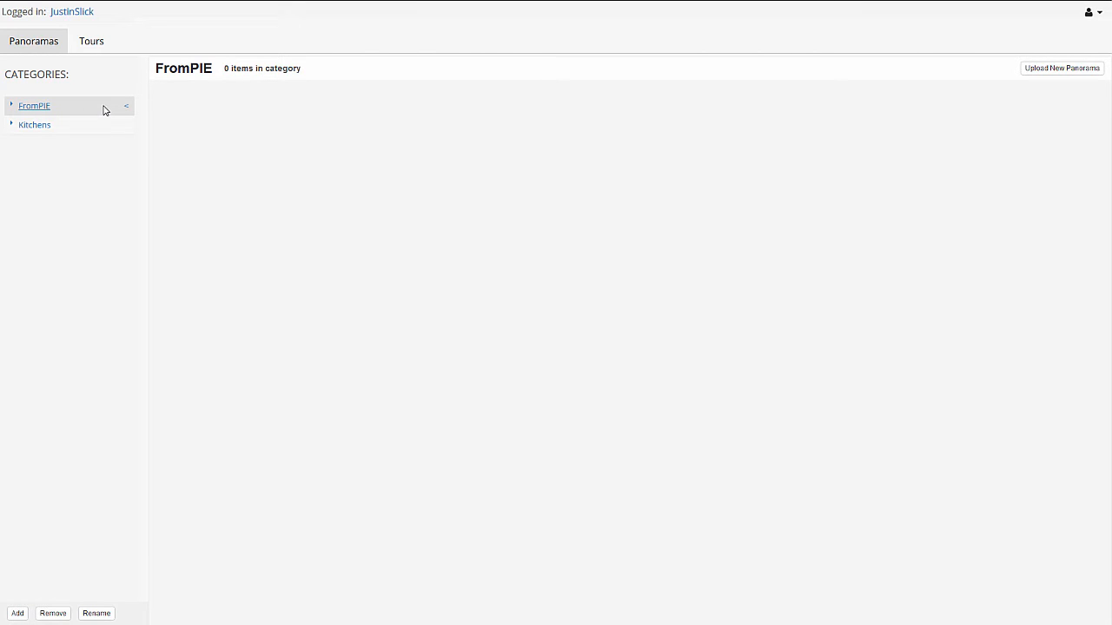
mouse_move(116, 108)
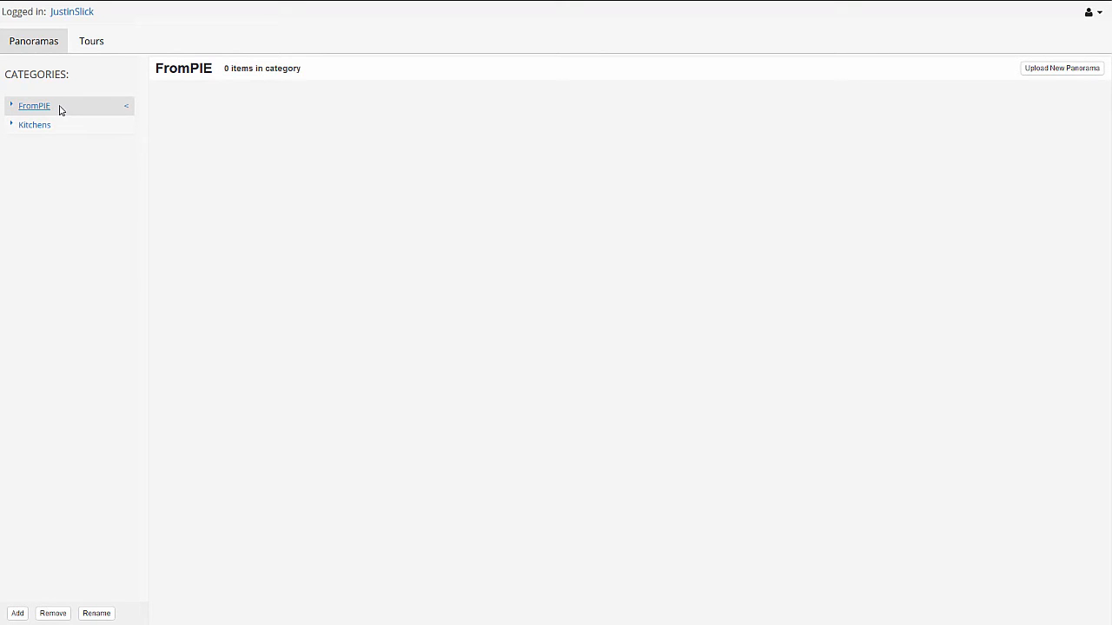
mouse_move(323, 334)
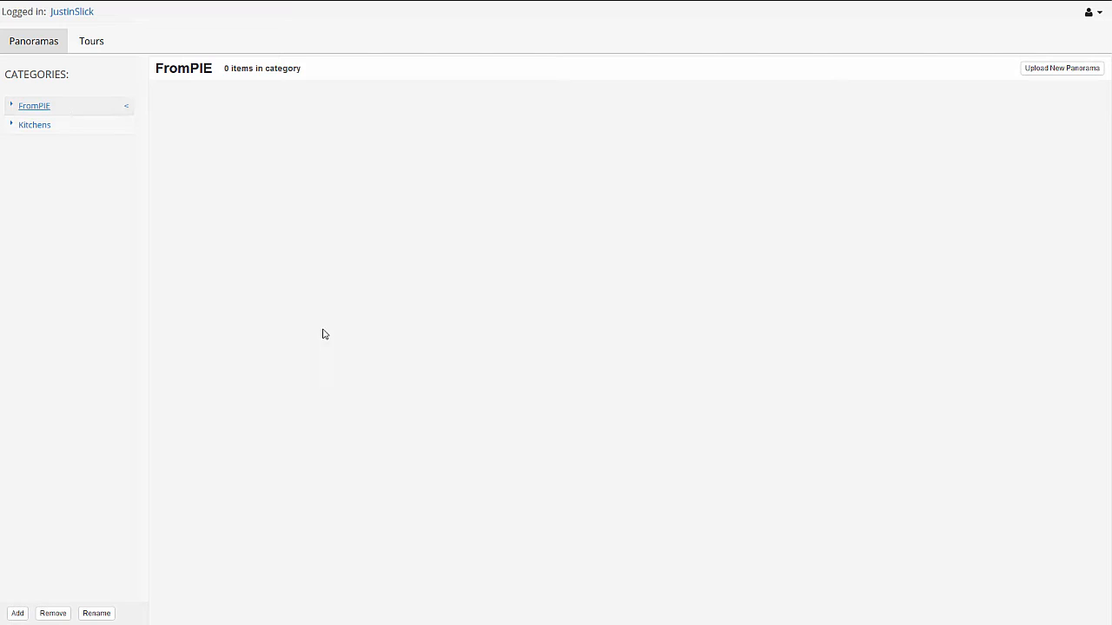
mouse_move(316, 341)
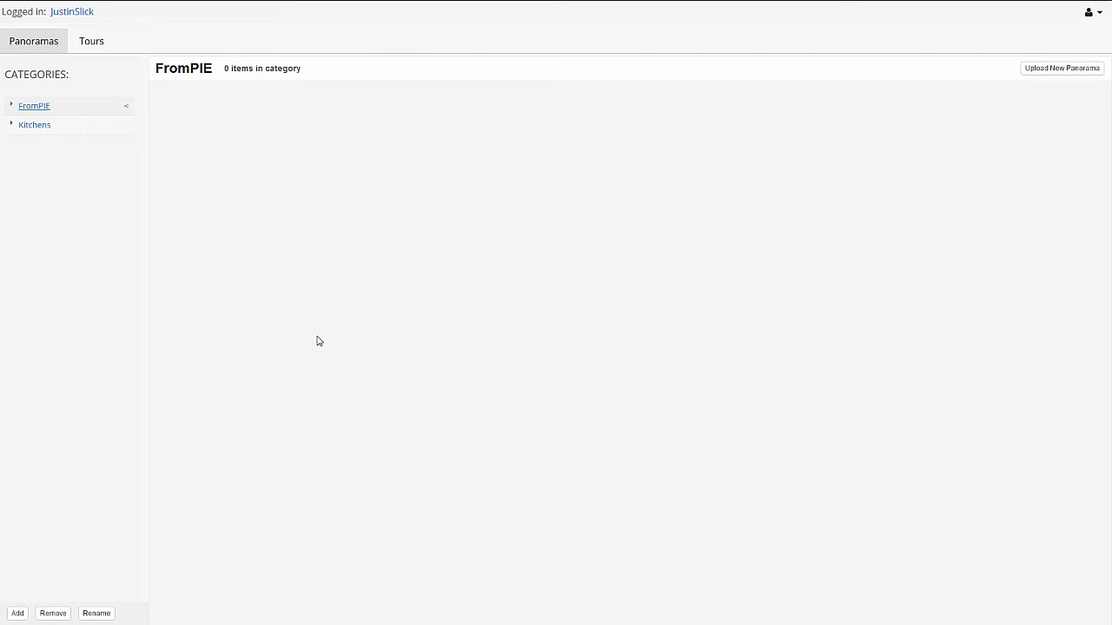
mouse_move(1025, 229)
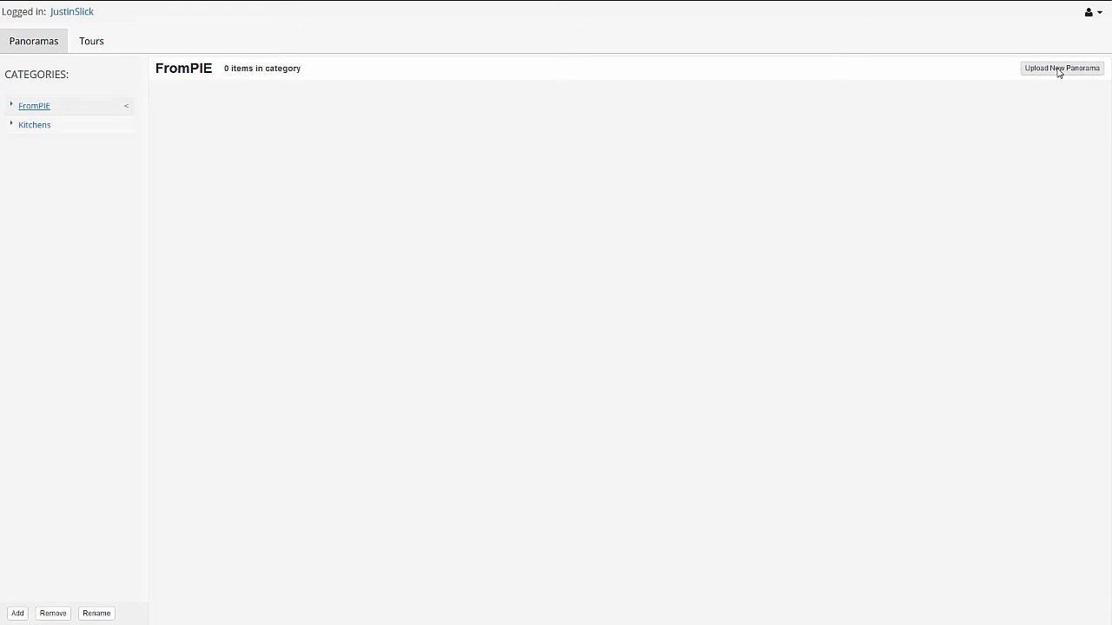
mouse_move(523, 231)
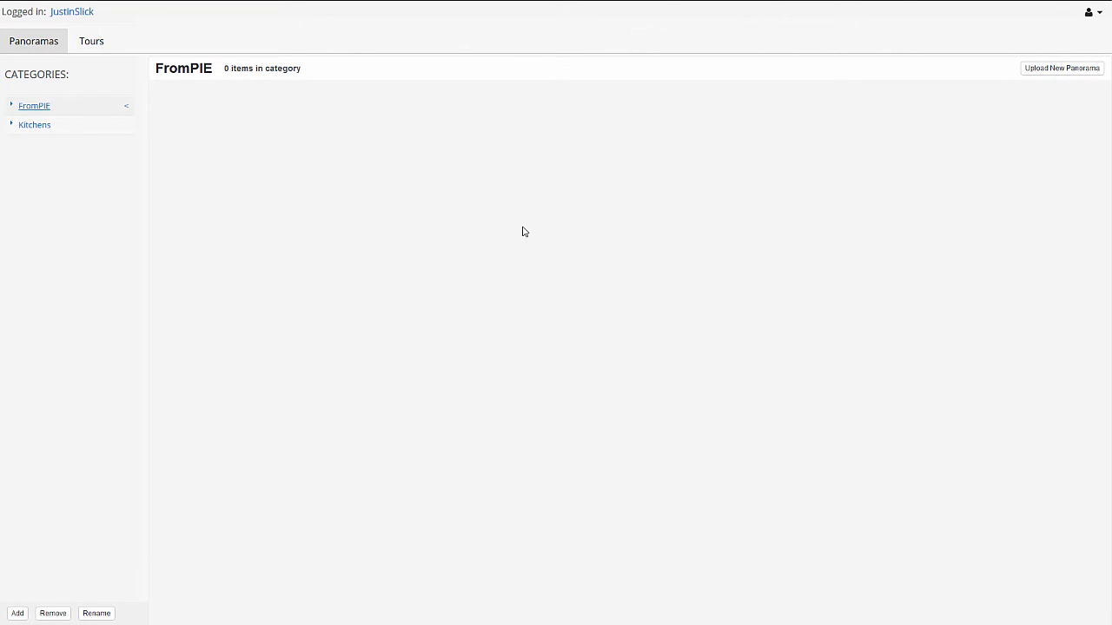
mouse_move(535, 240)
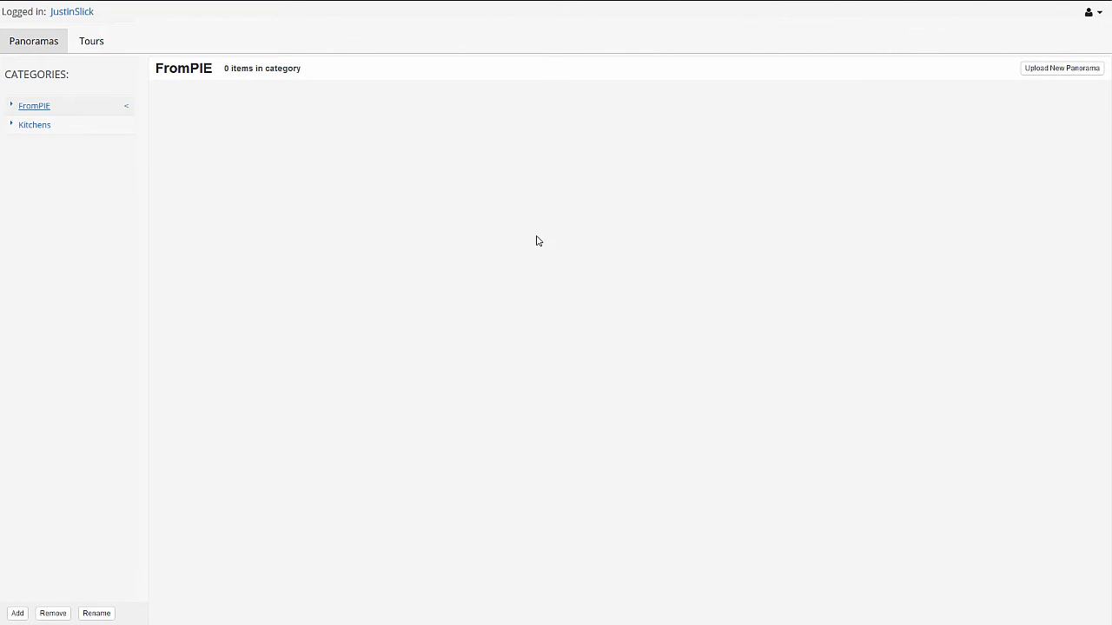
mouse_move(198, 77)
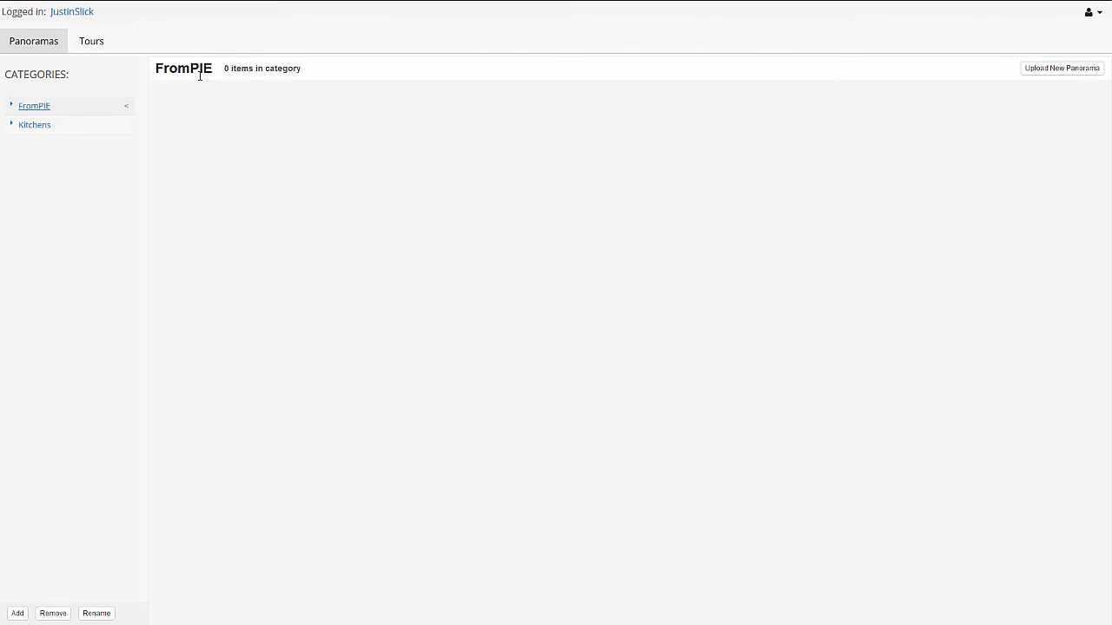
Upload studioscenekitchen2.png into Kitchens as panorama 'Example 01'
left_click(35, 125)
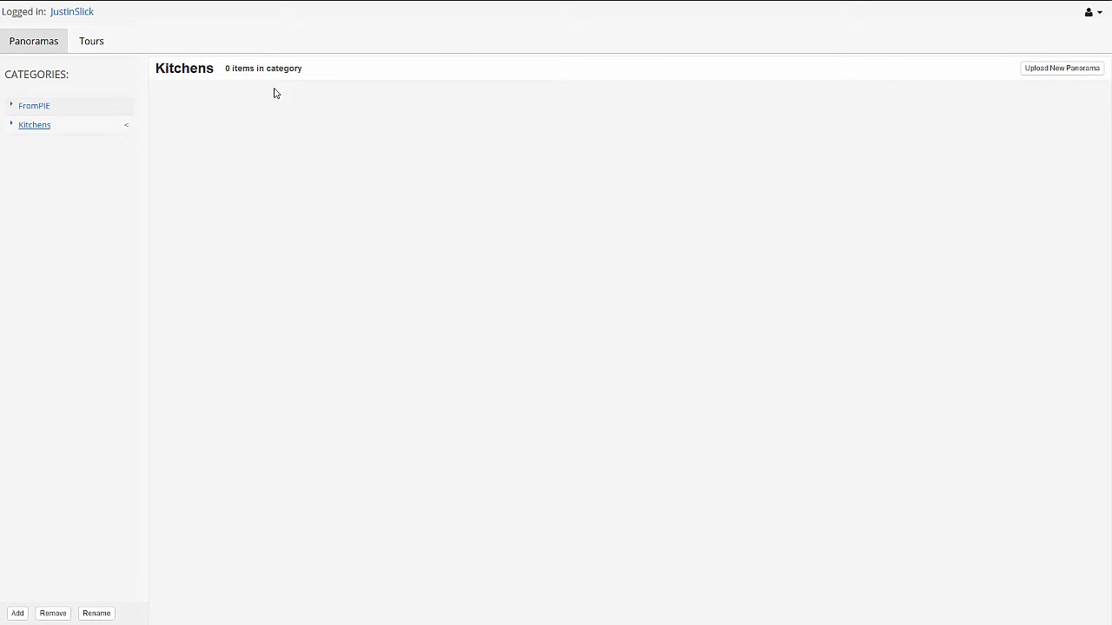
mouse_move(588, 254)
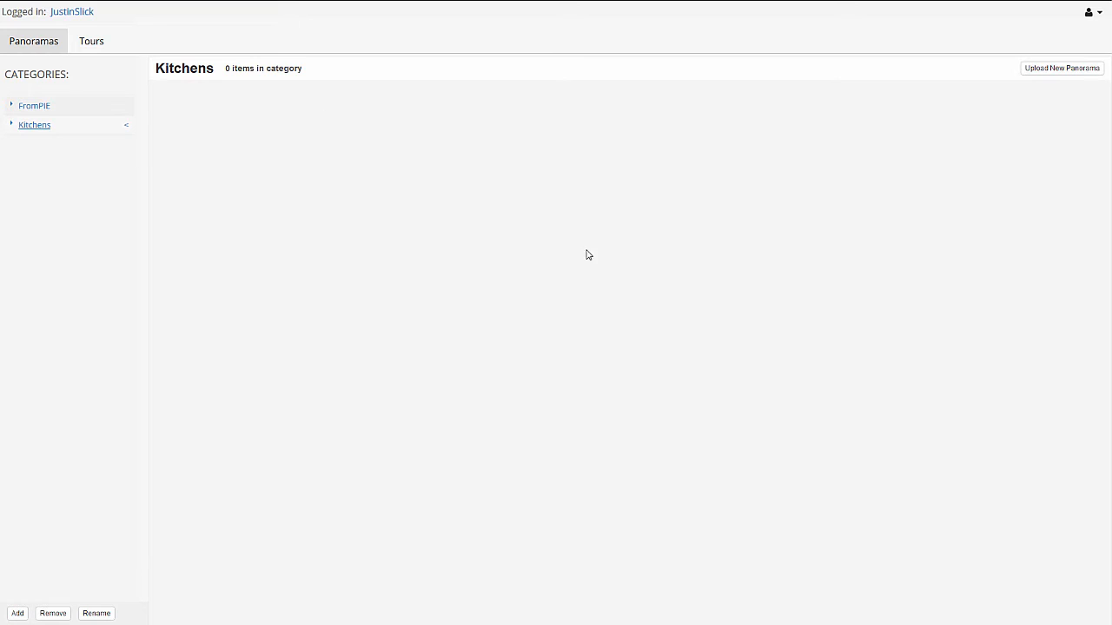
left_click(1061, 67)
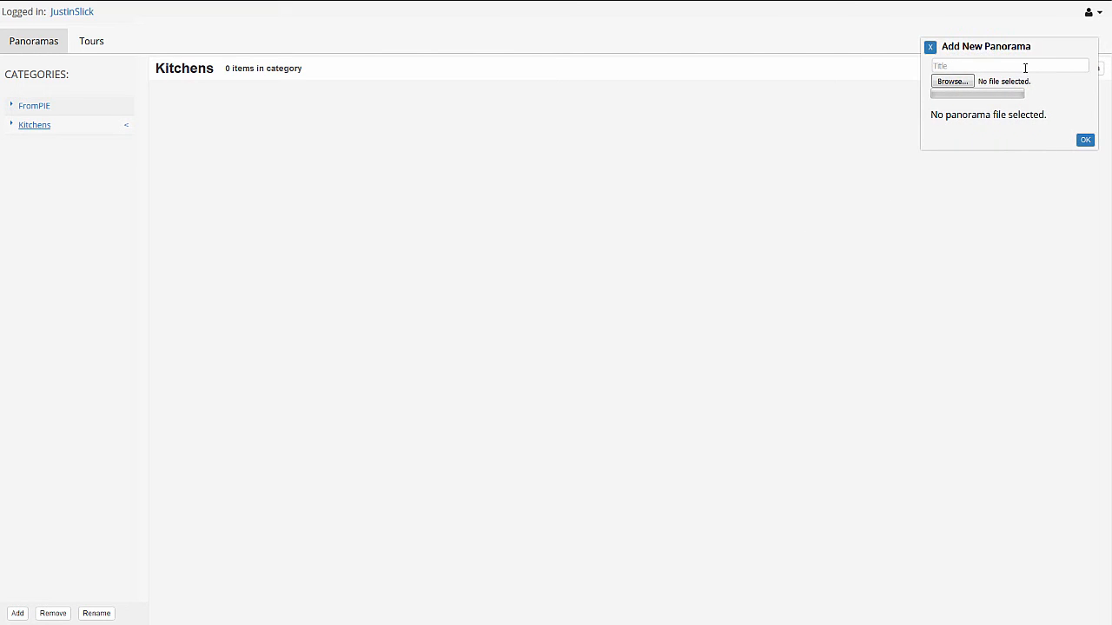
type("Example 01")
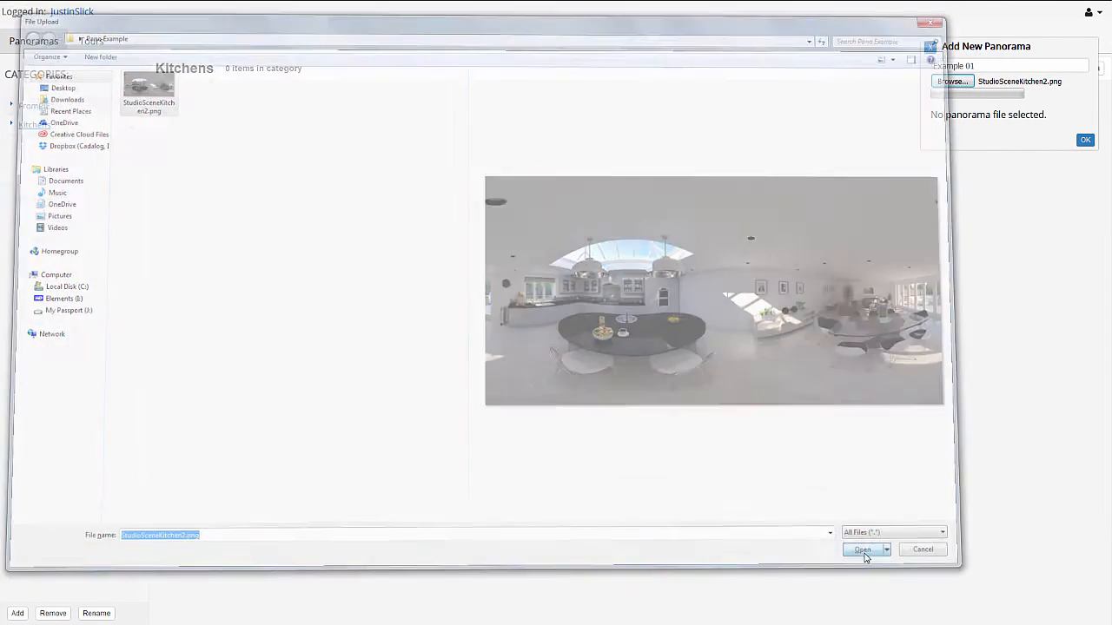
left_click(861, 549)
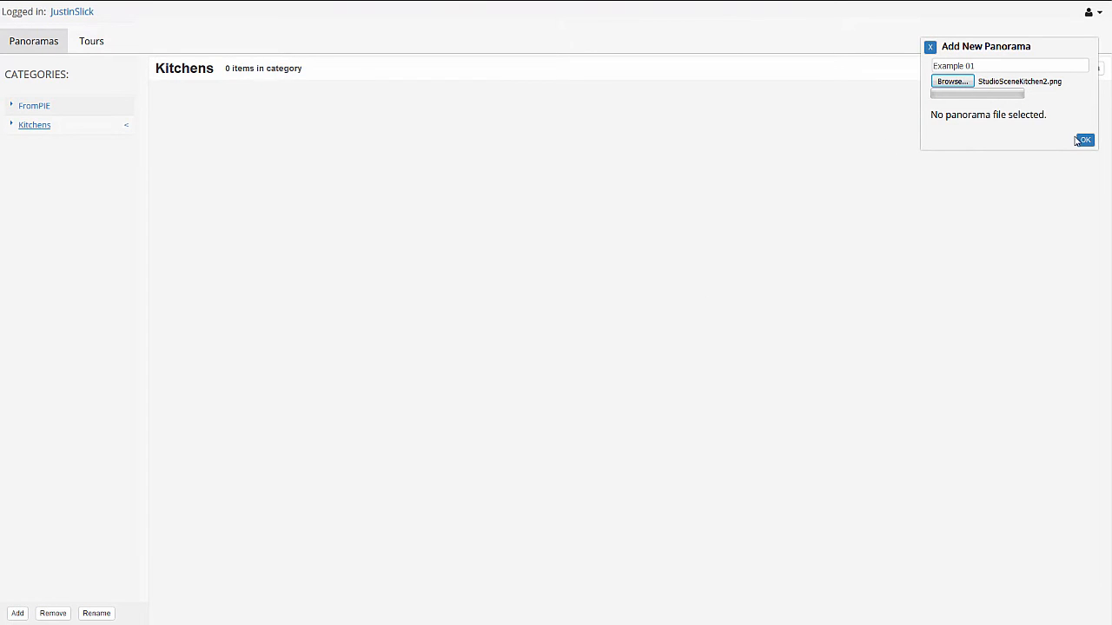
left_click(1084, 139)
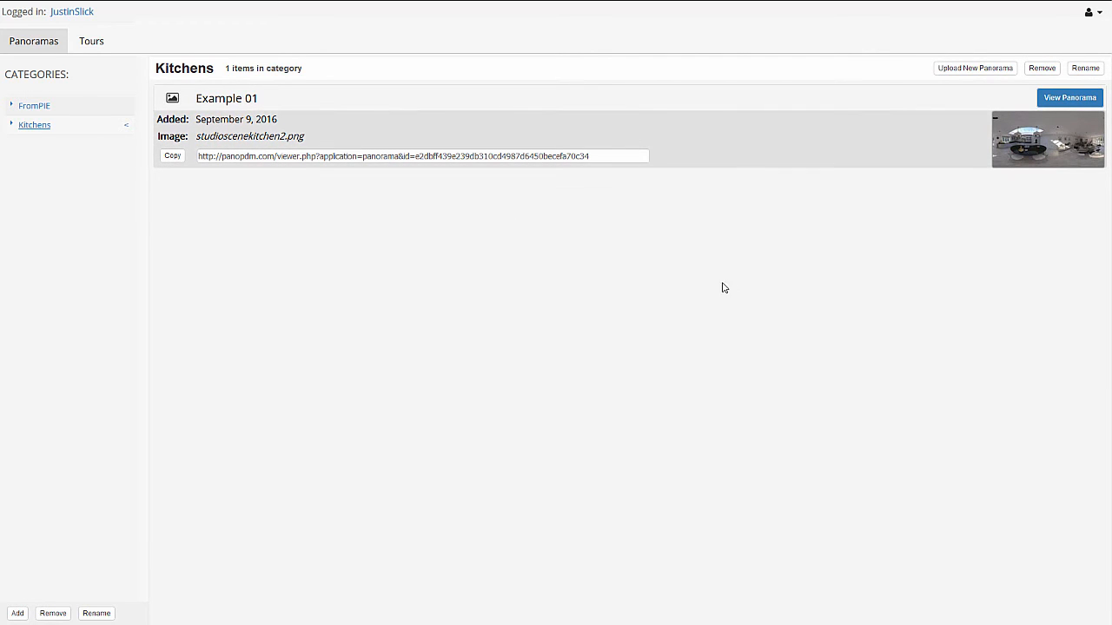
mouse_move(1015, 153)
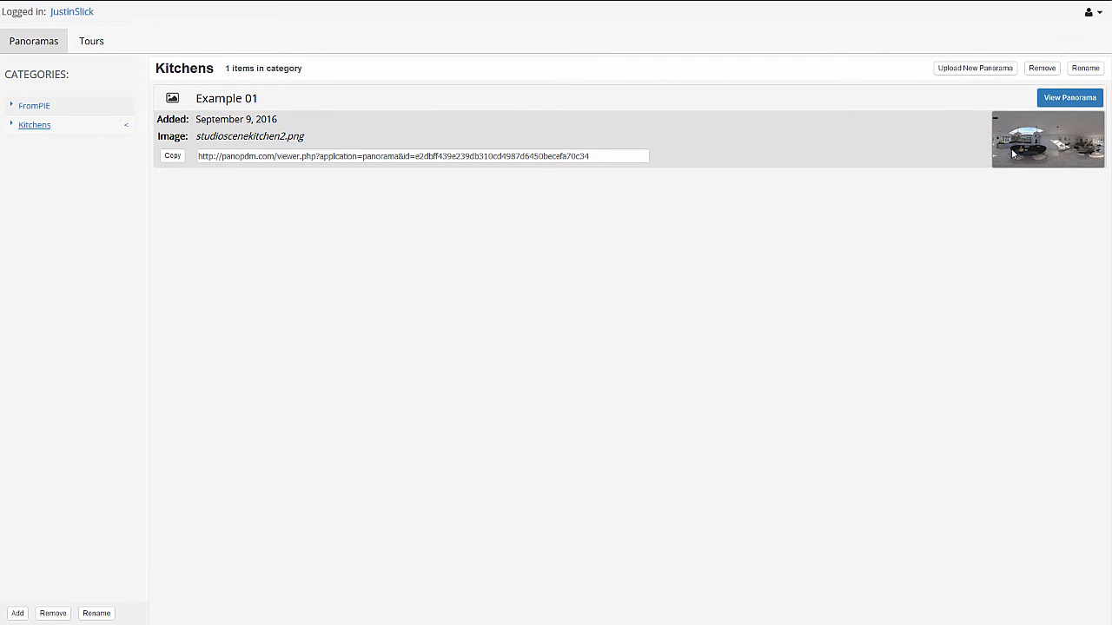
mouse_move(556, 348)
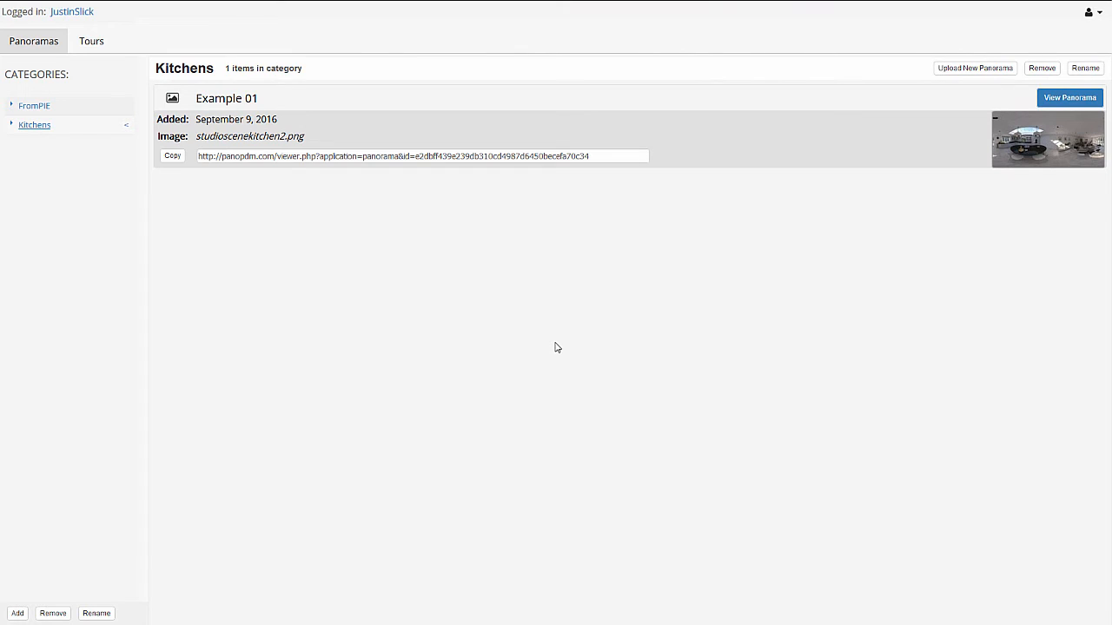
mouse_move(577, 368)
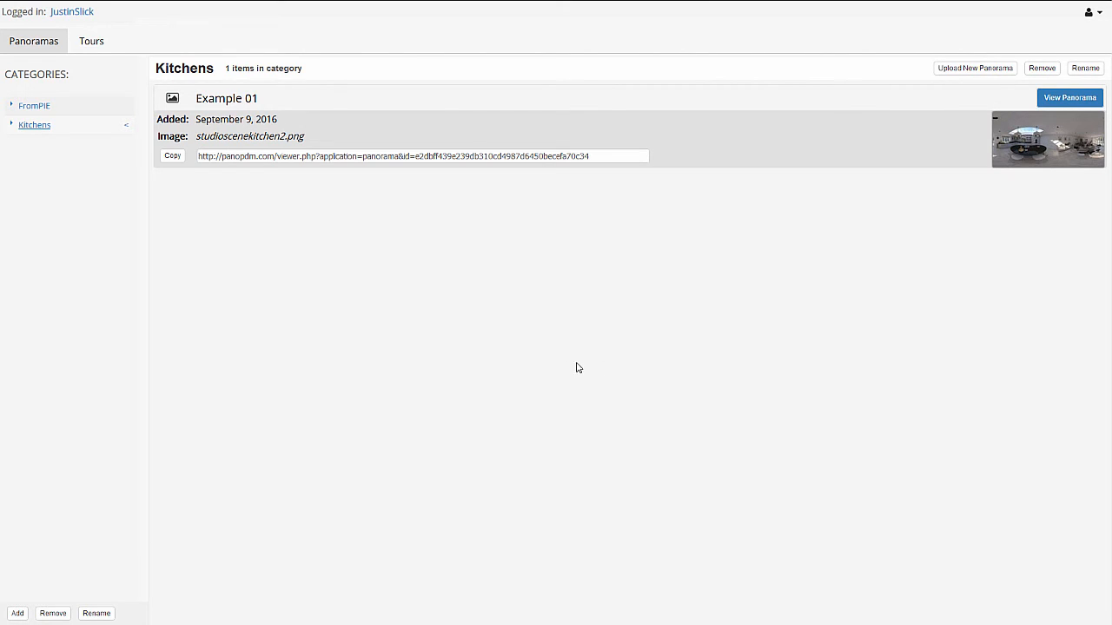
mouse_move(535, 316)
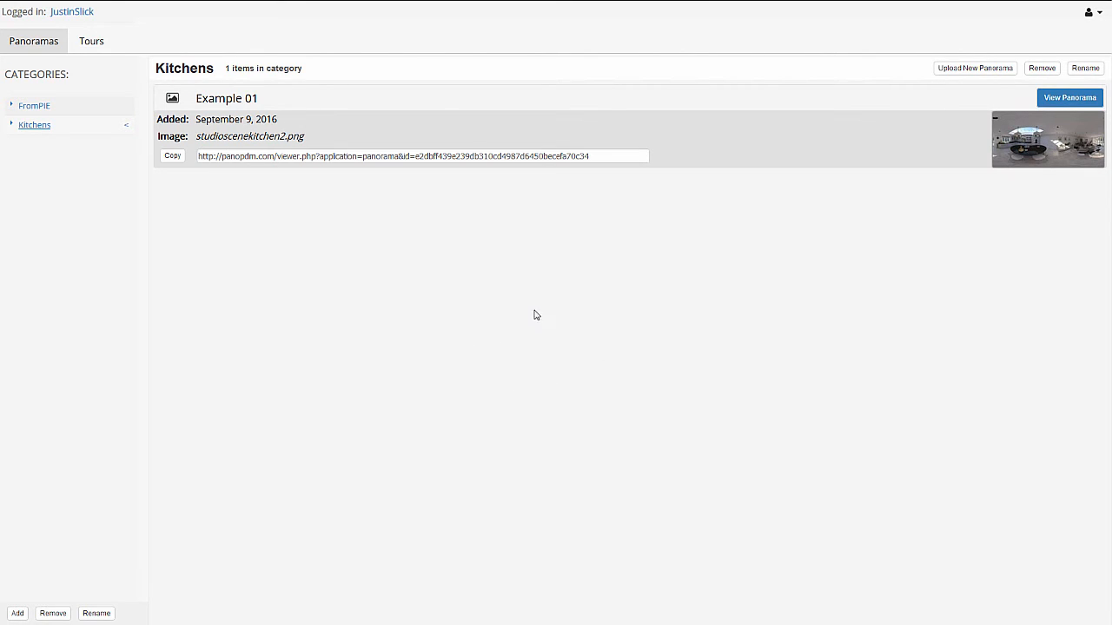
mouse_move(1070, 97)
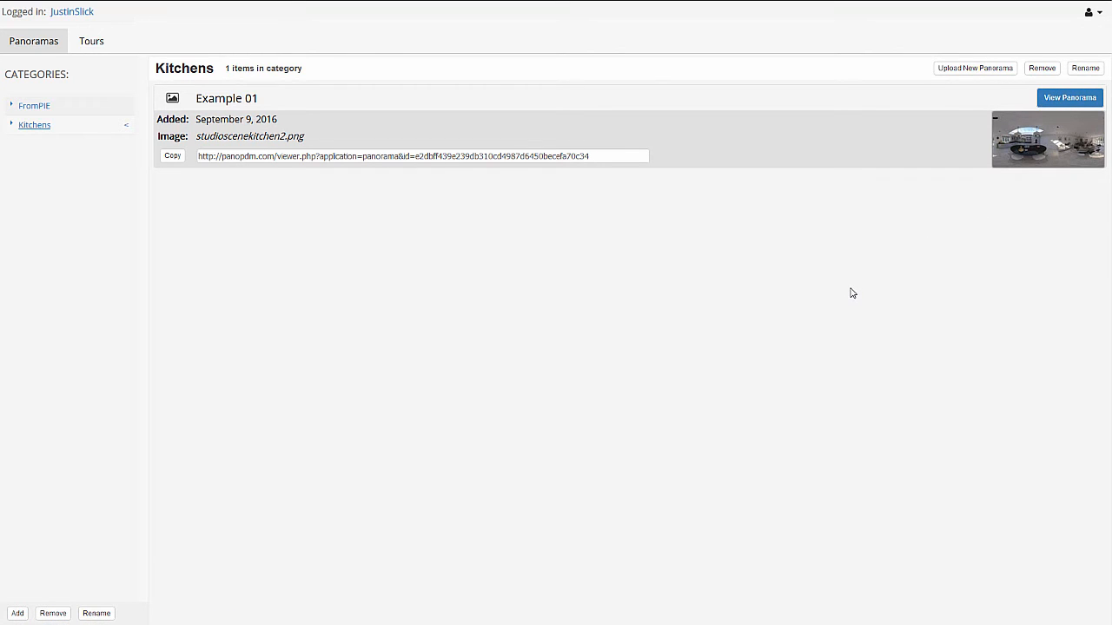
Copy Example 01's shareable viewer link and open a fresh browser tab
triple_click(420, 157)
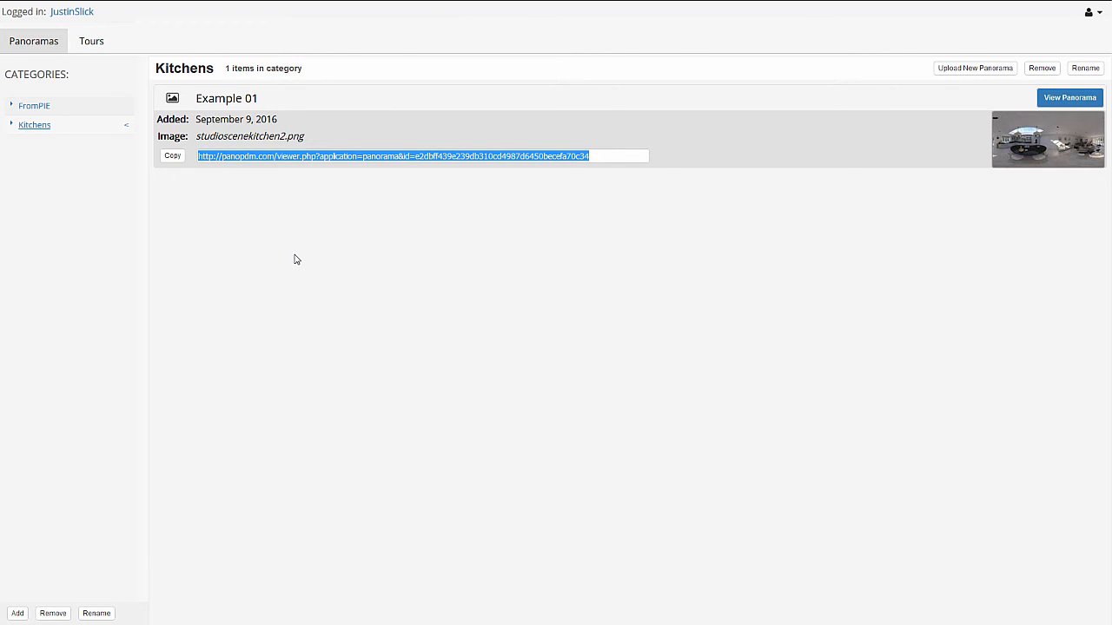
left_click(384, 9)
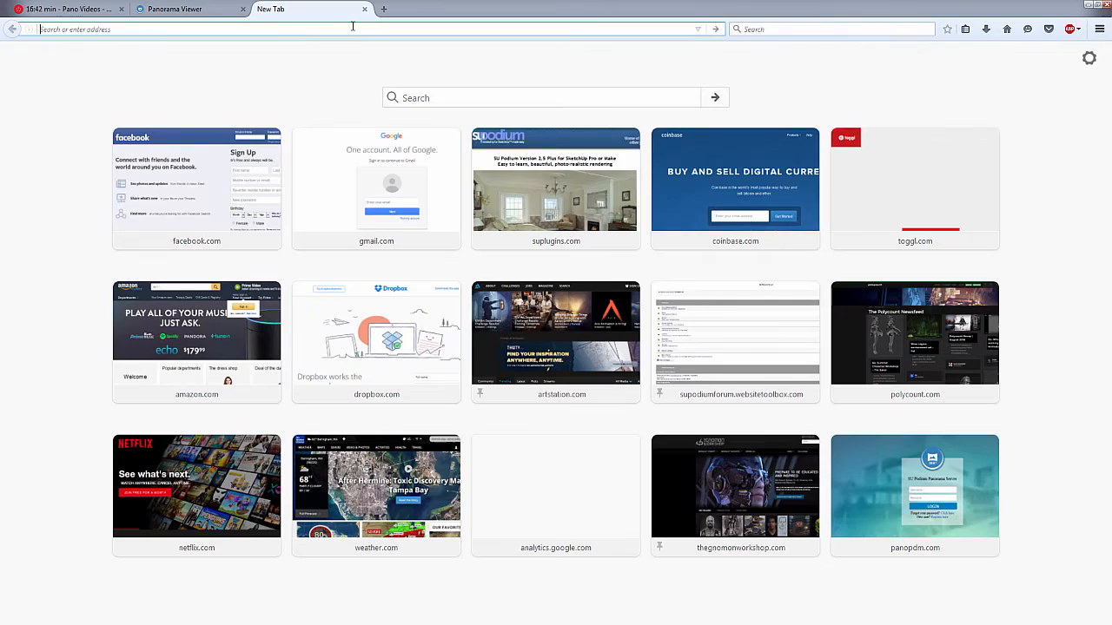
left_click(914, 487)
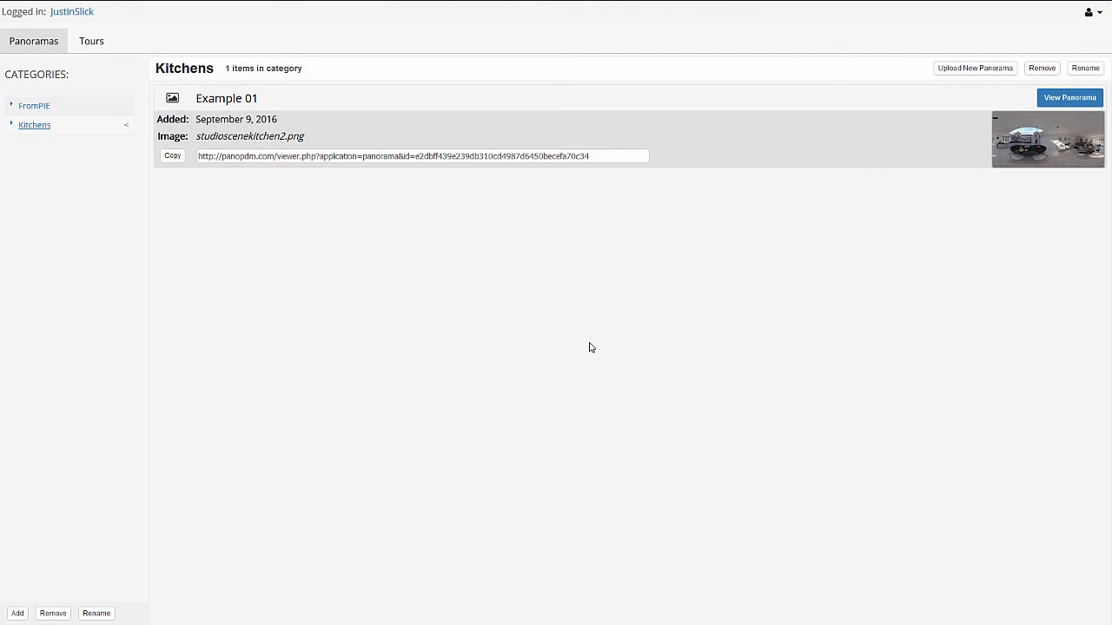
mouse_move(486, 364)
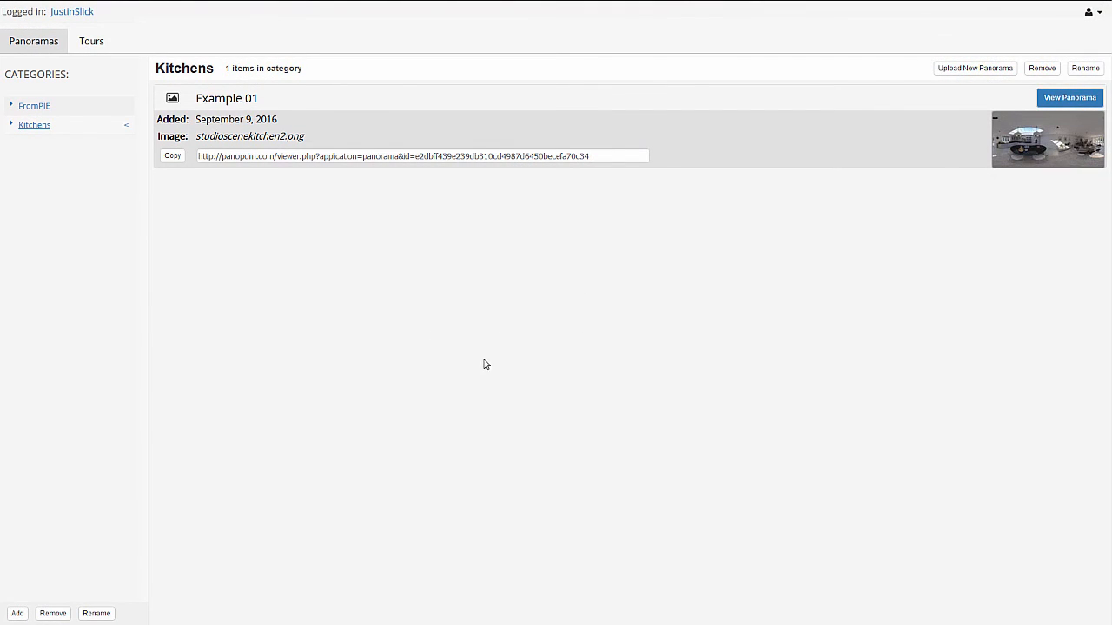
mouse_move(669, 294)
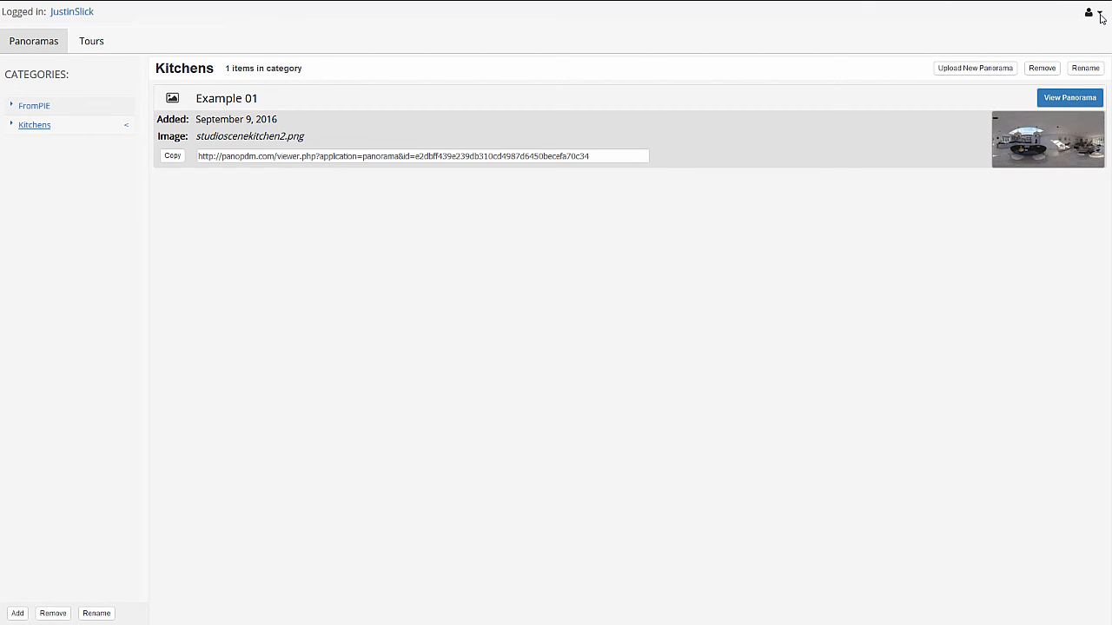
left_click(1088, 10)
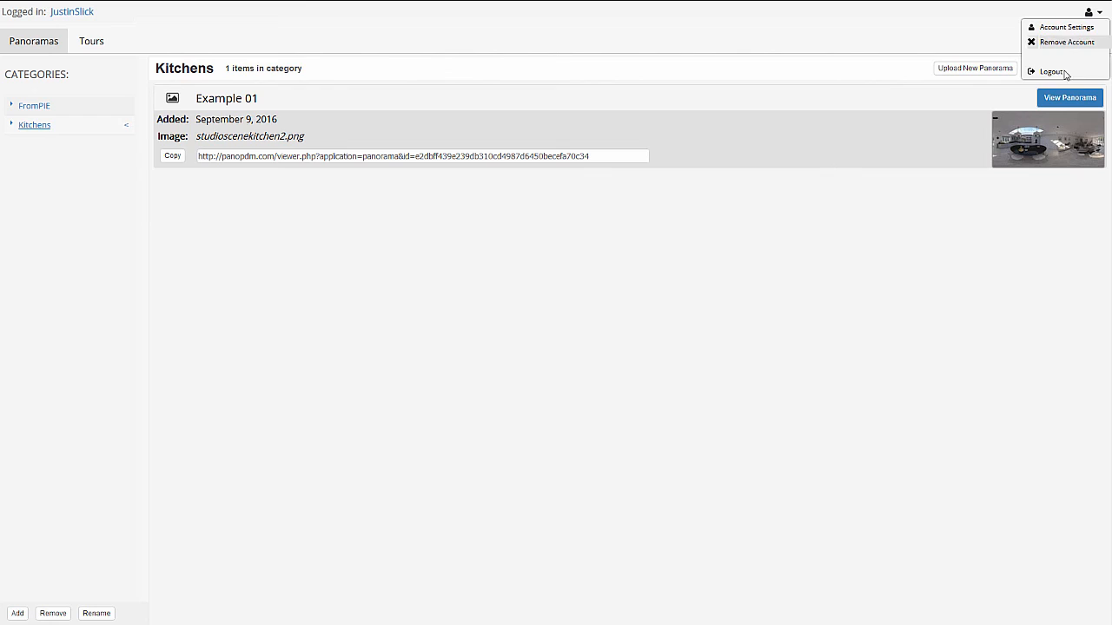
left_click(726, 243)
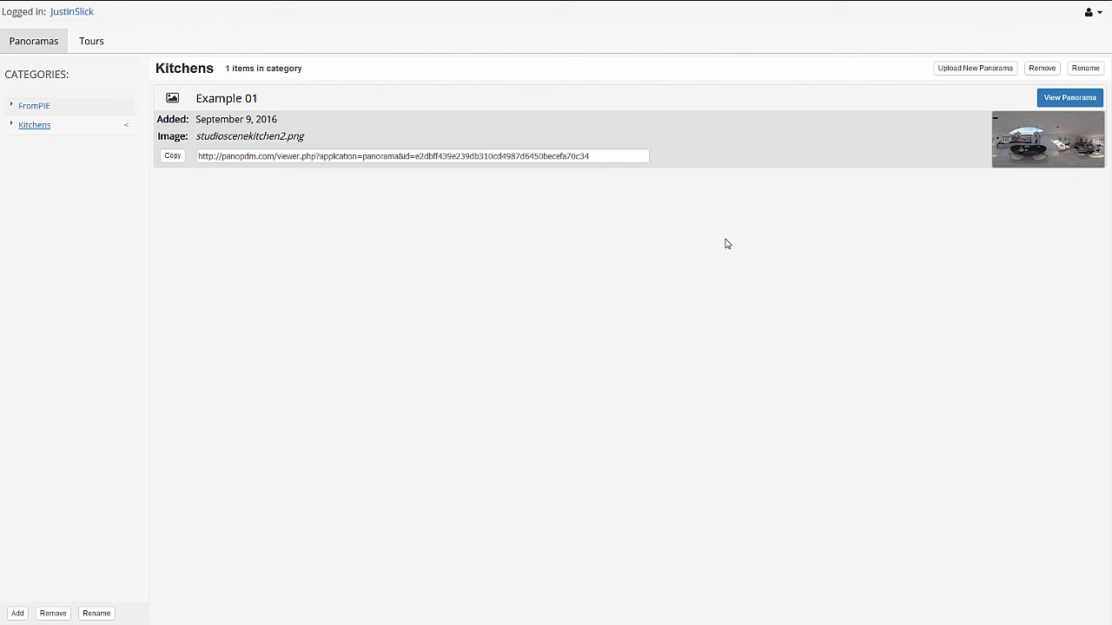
mouse_move(681, 153)
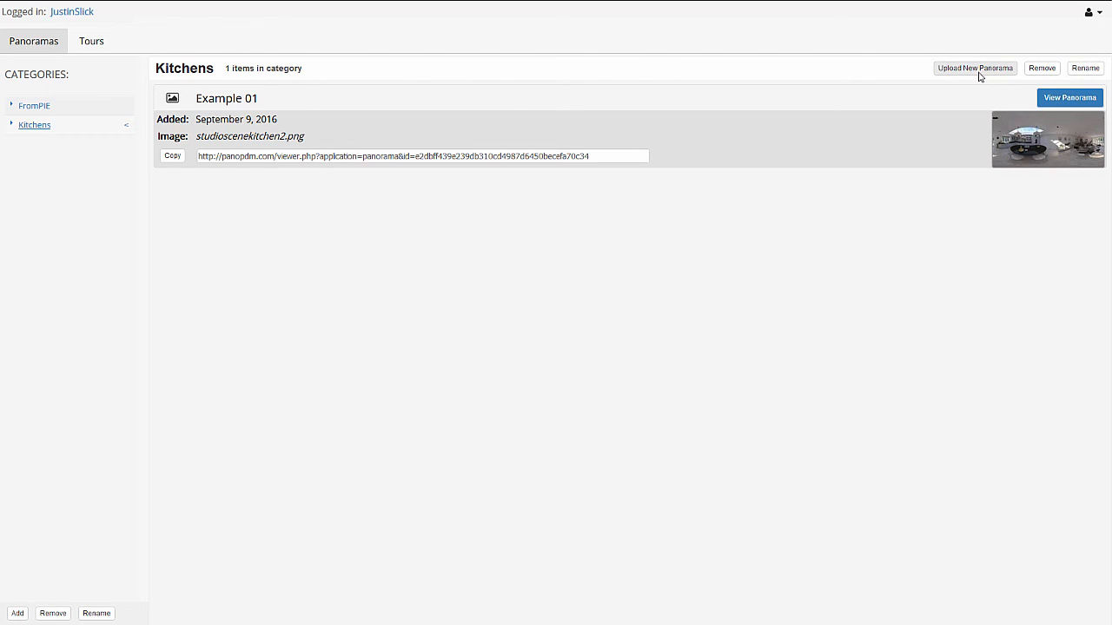
mouse_move(52, 614)
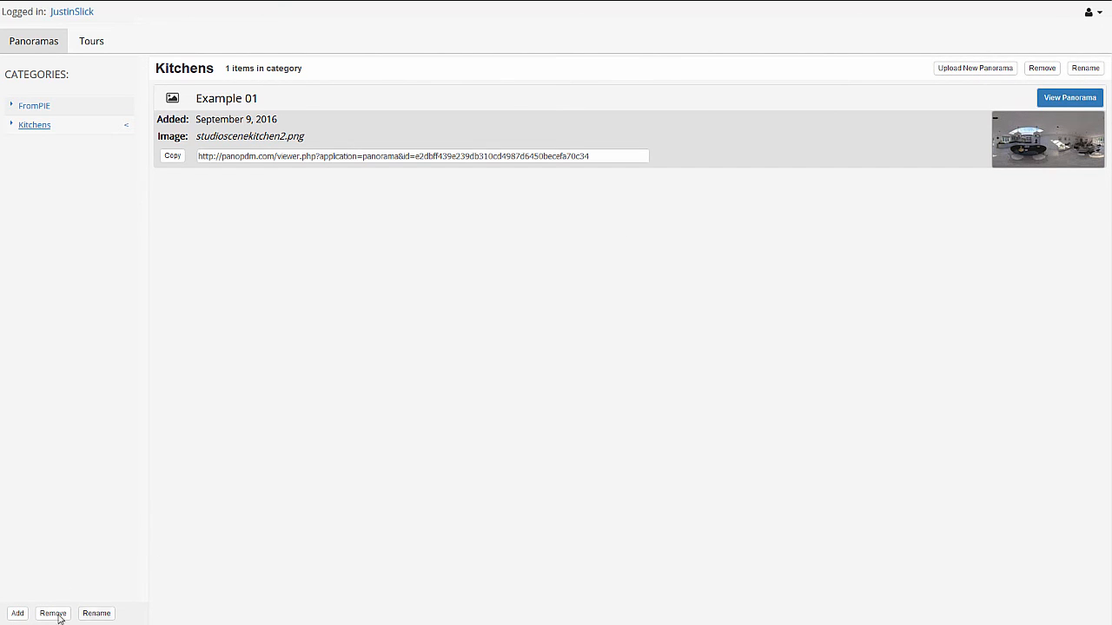
mouse_move(705, 459)
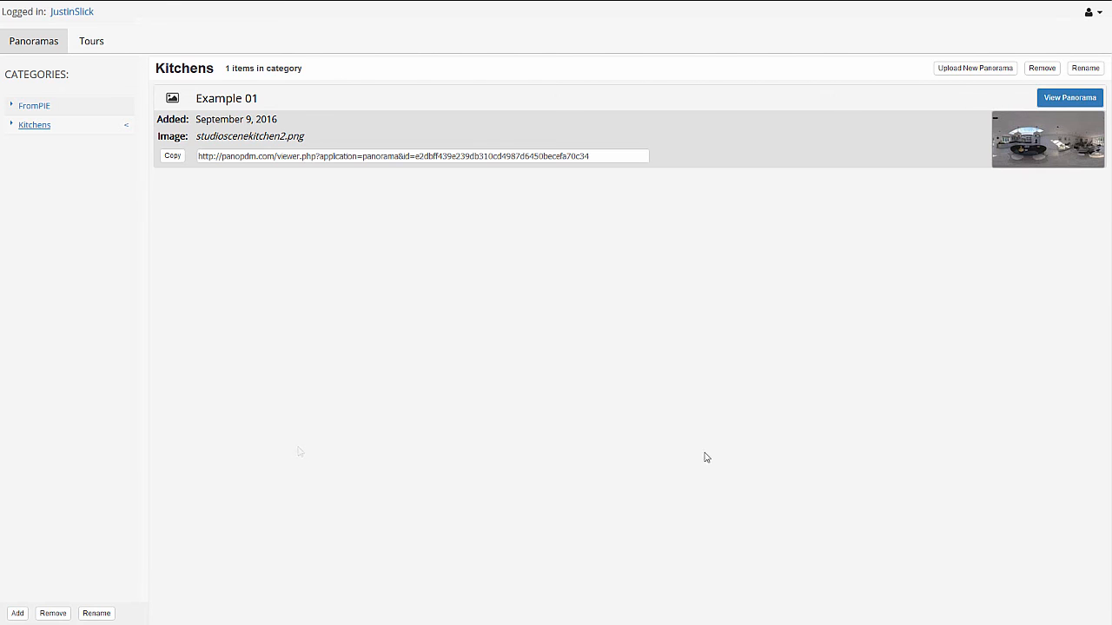
mouse_move(90, 41)
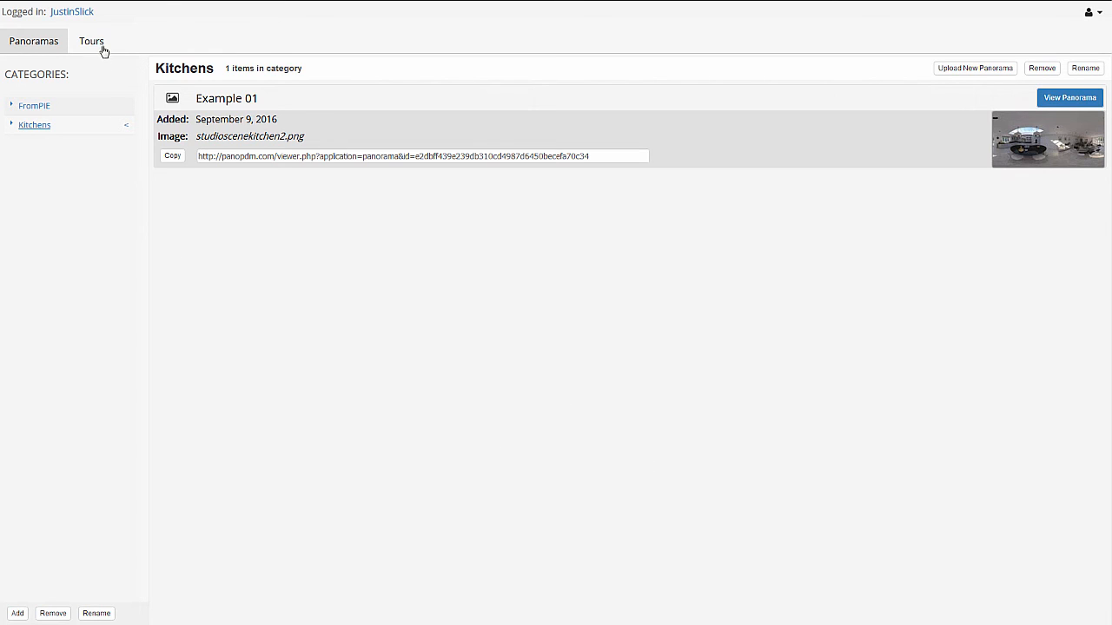
left_click(91, 42)
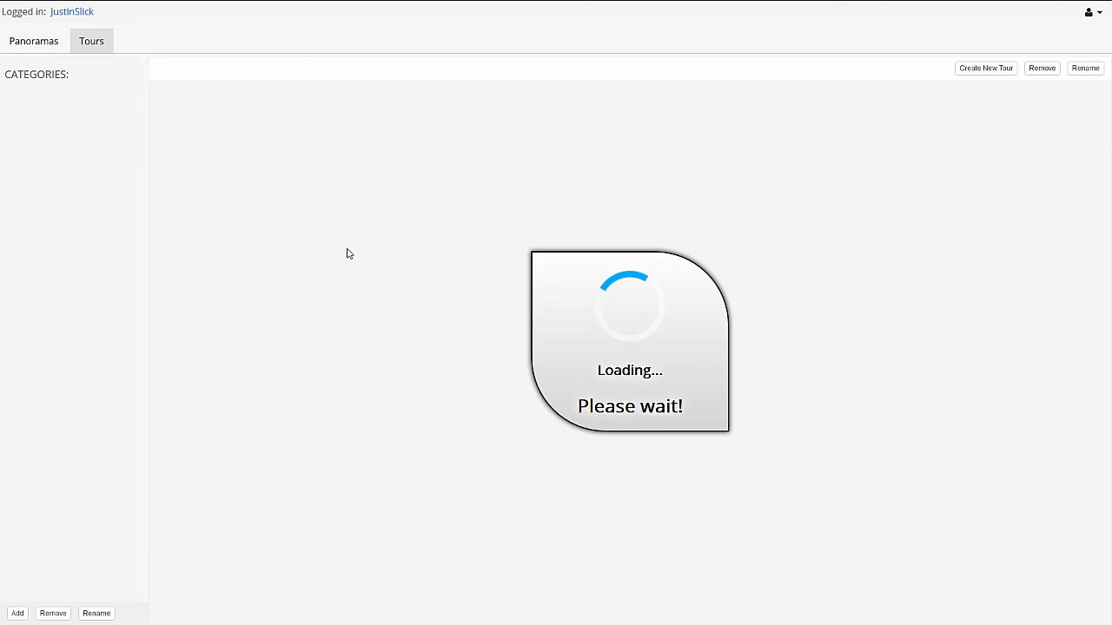
mouse_move(120, 56)
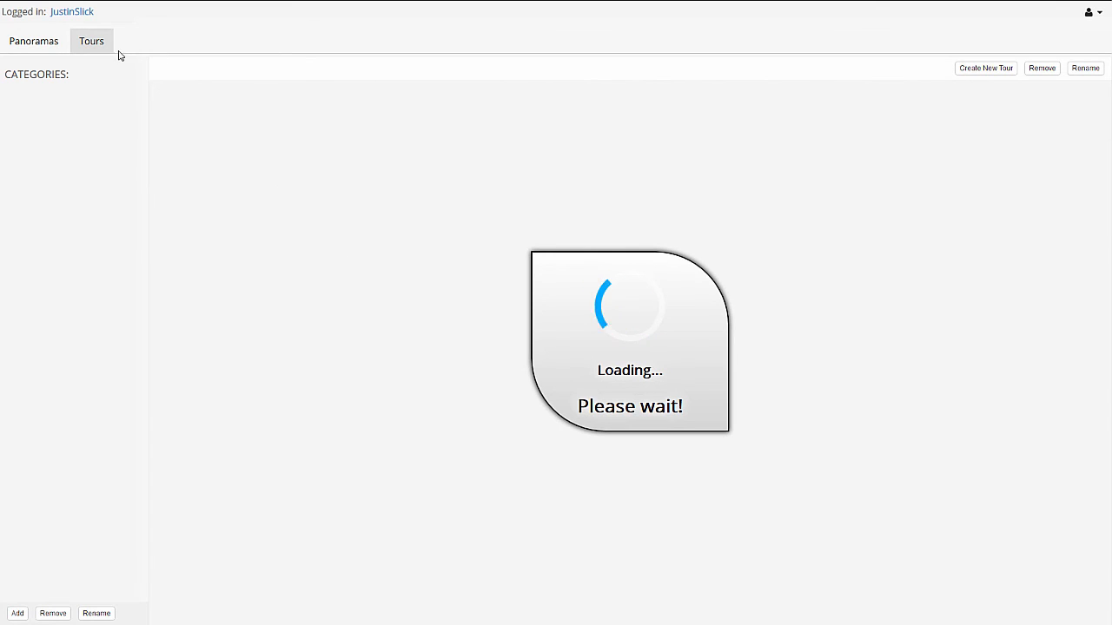
mouse_move(676, 269)
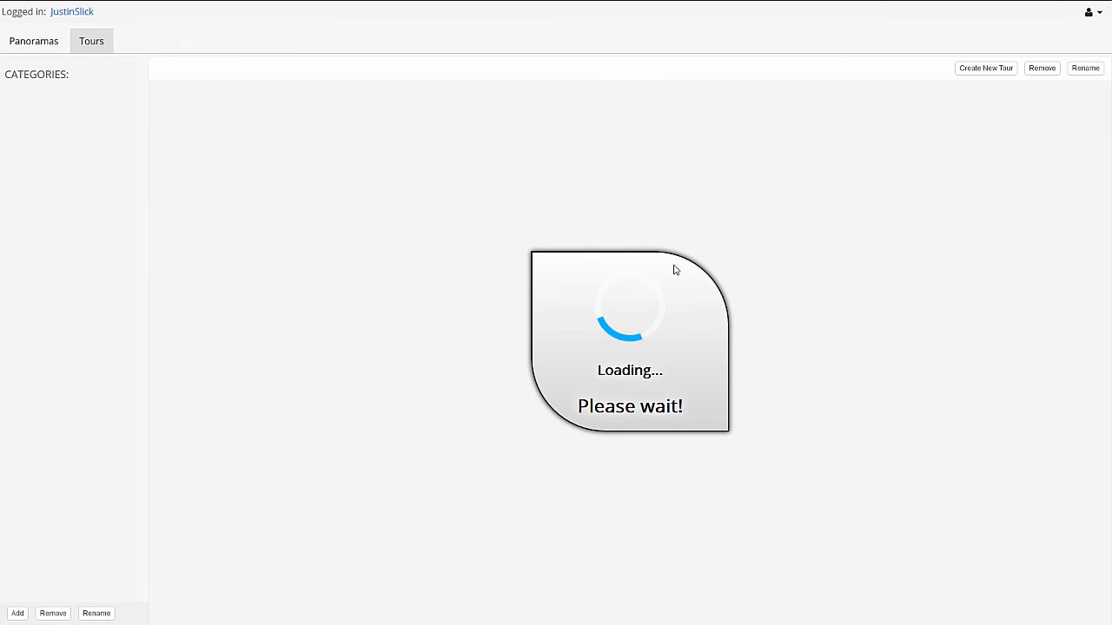
mouse_move(459, 398)
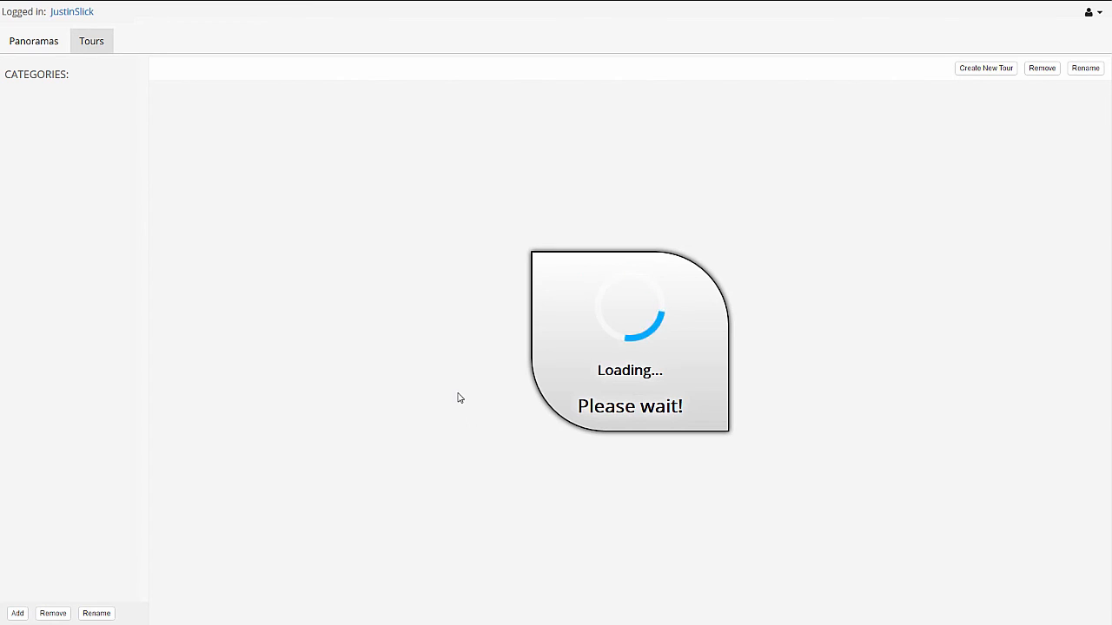
mouse_move(310, 257)
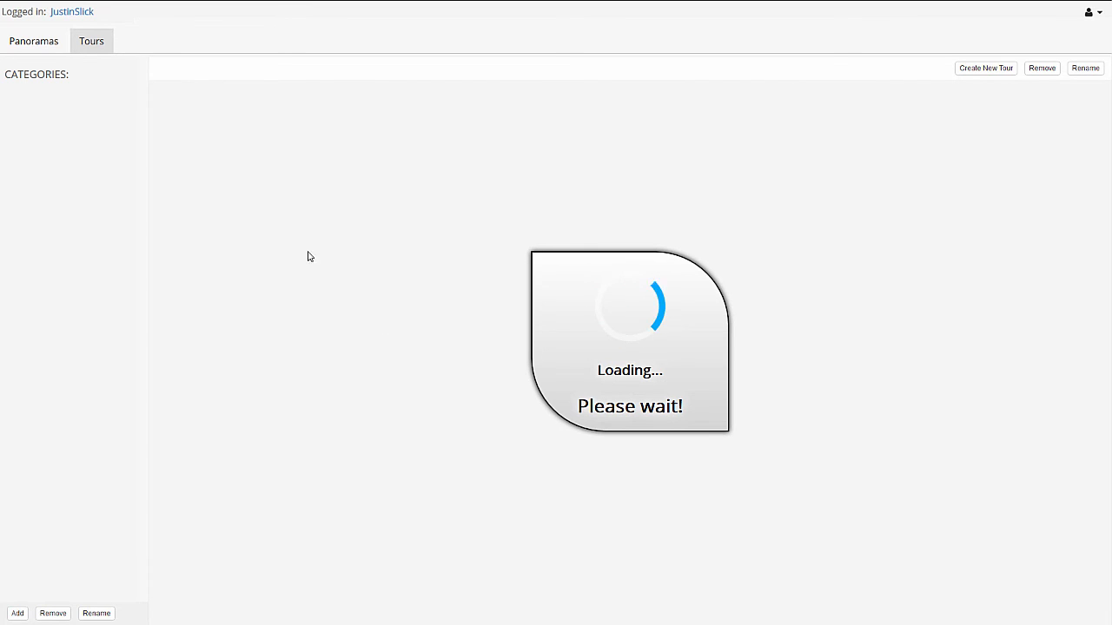
mouse_move(374, 333)
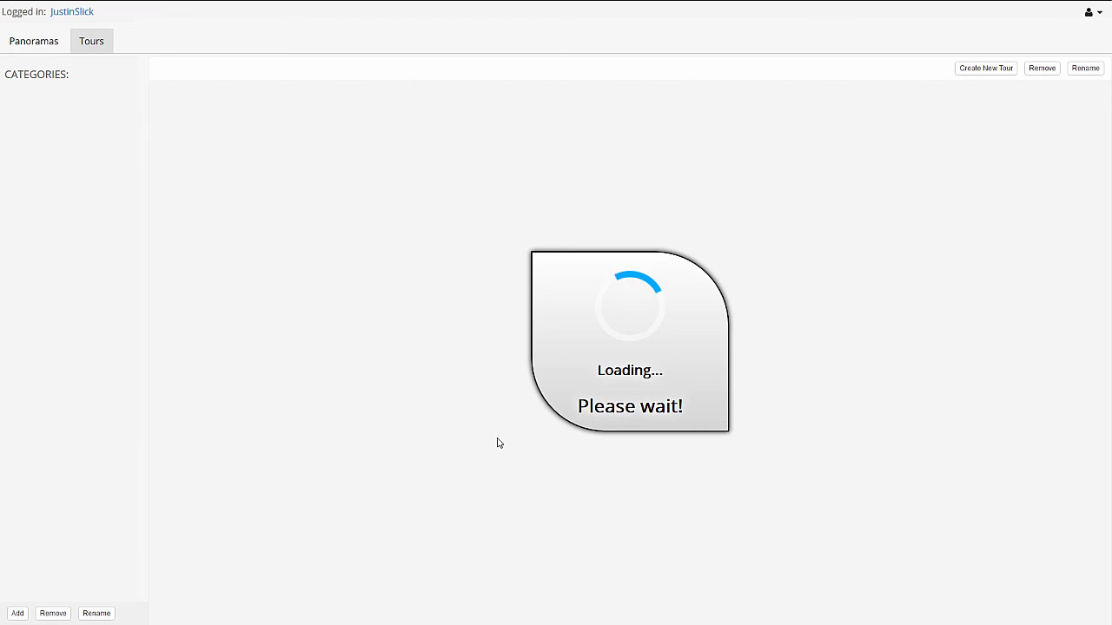
mouse_move(75, 80)
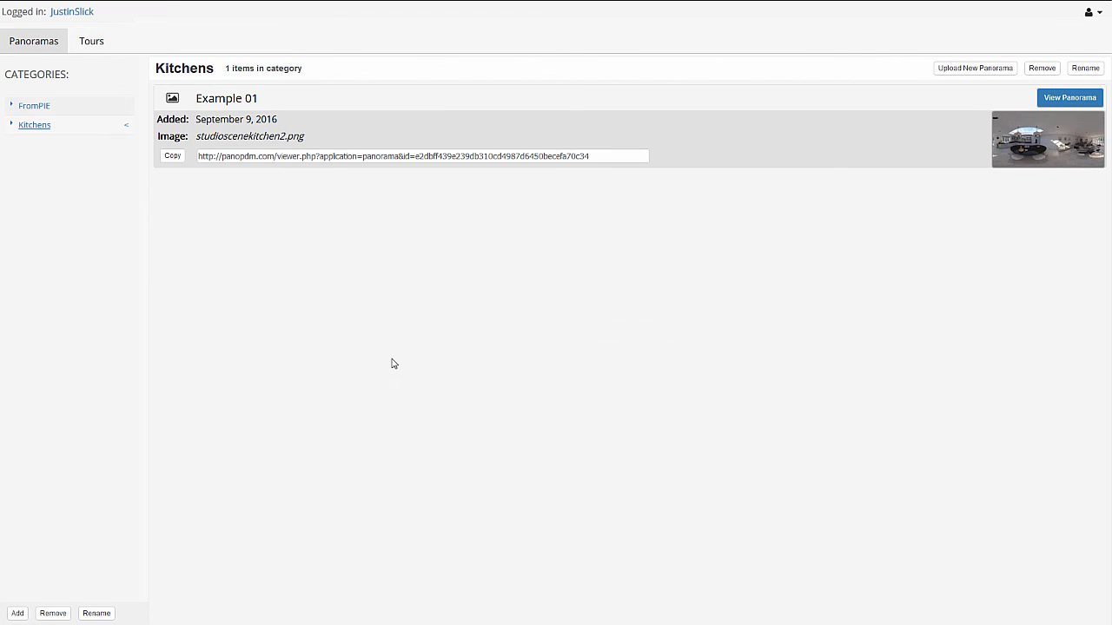
mouse_move(295, 384)
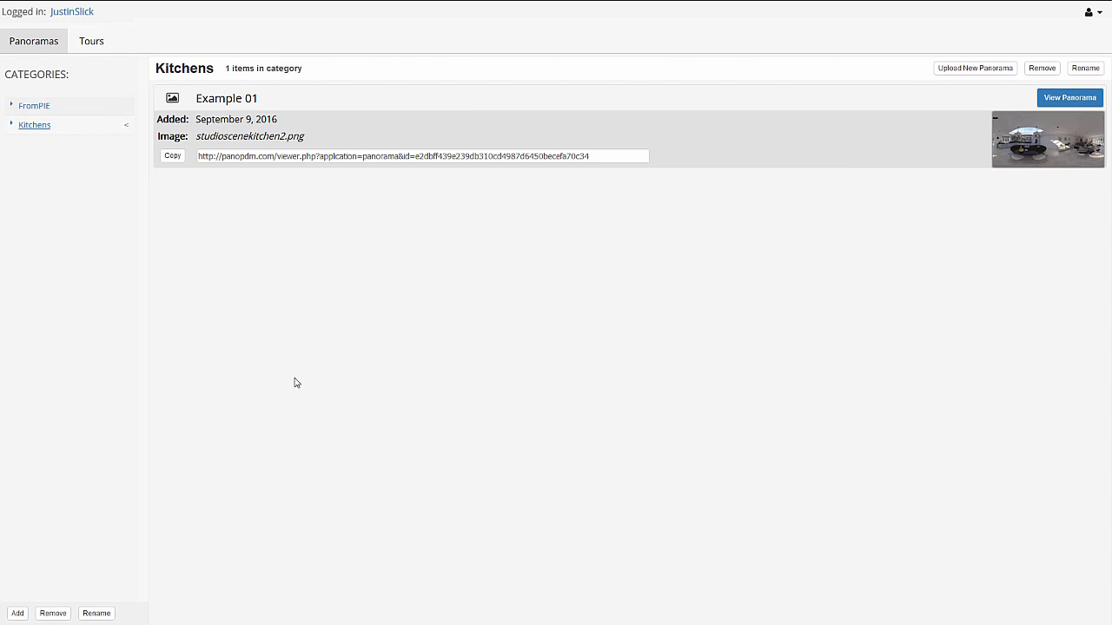
mouse_move(966, 77)
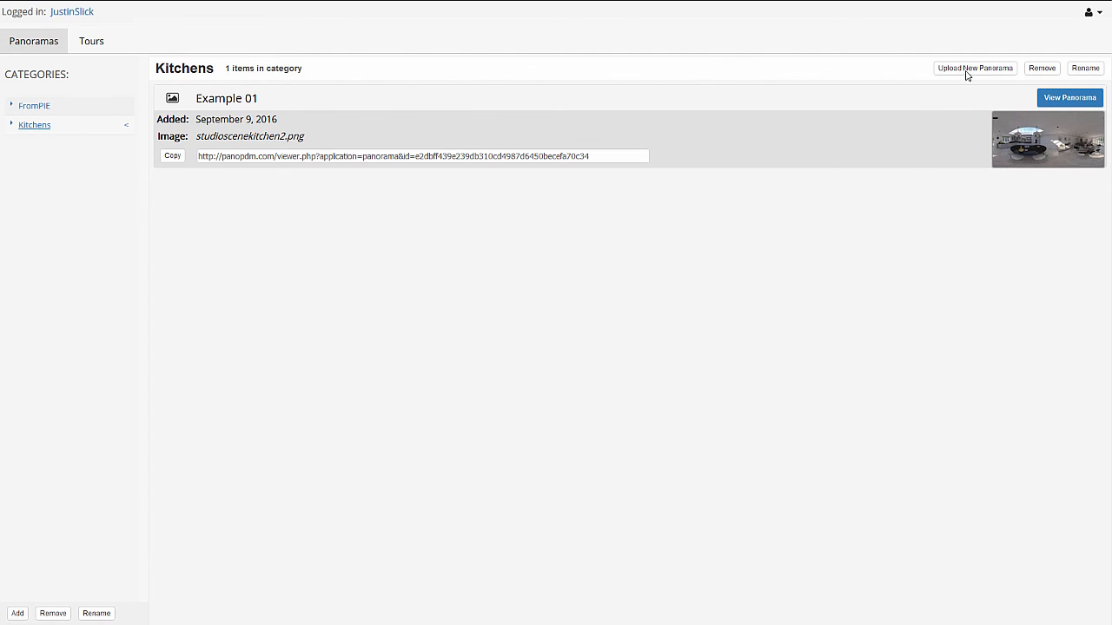
mouse_move(693, 325)
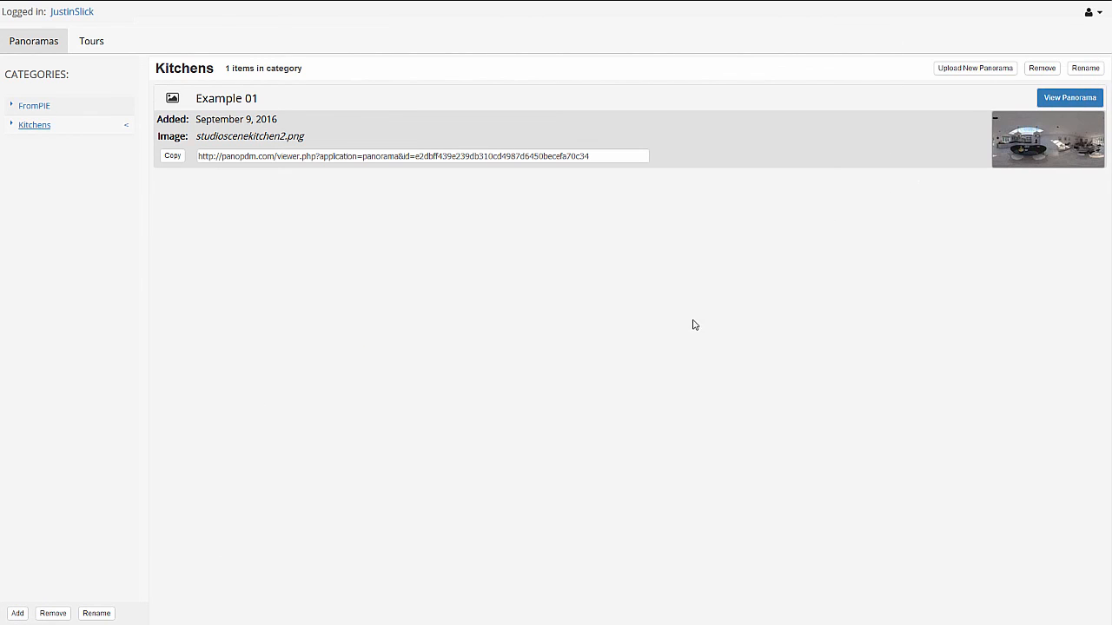
mouse_move(428, 227)
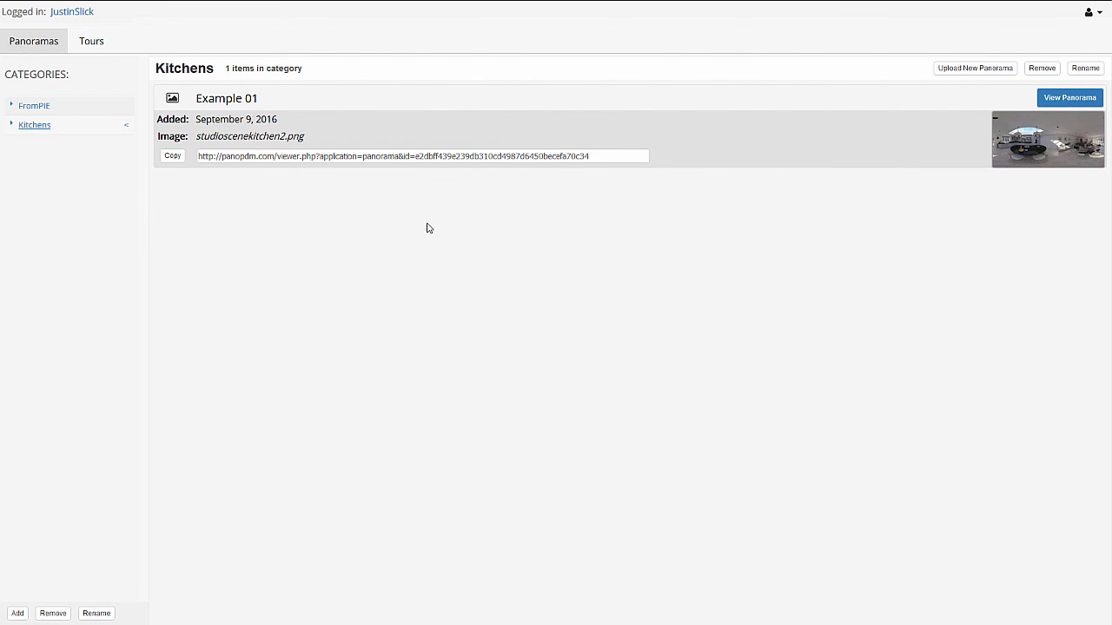
mouse_move(549, 471)
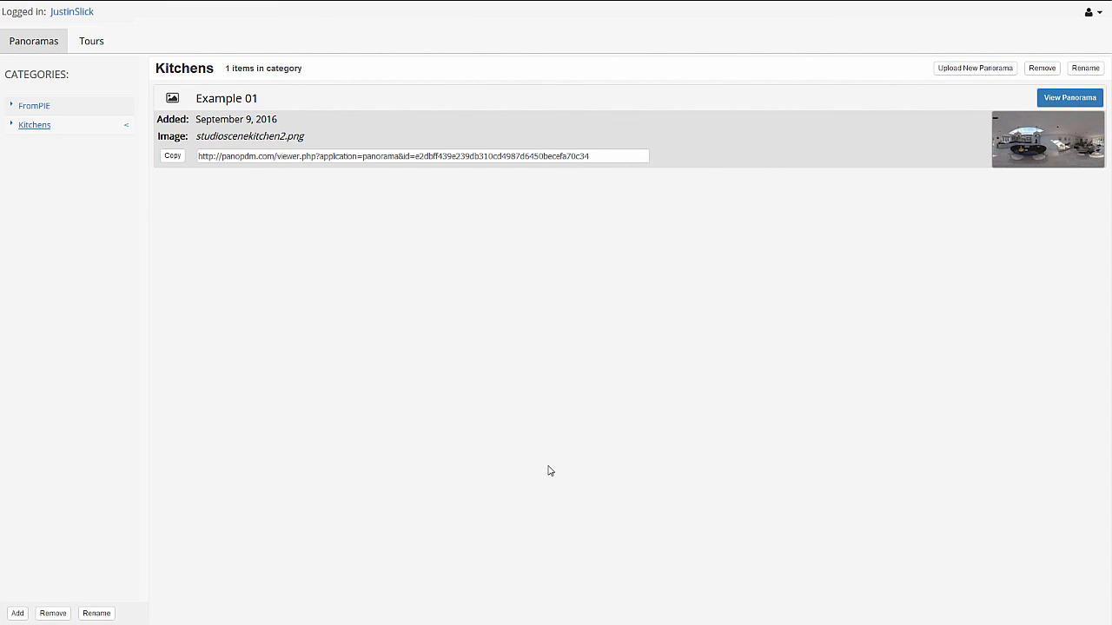
mouse_move(452, 250)
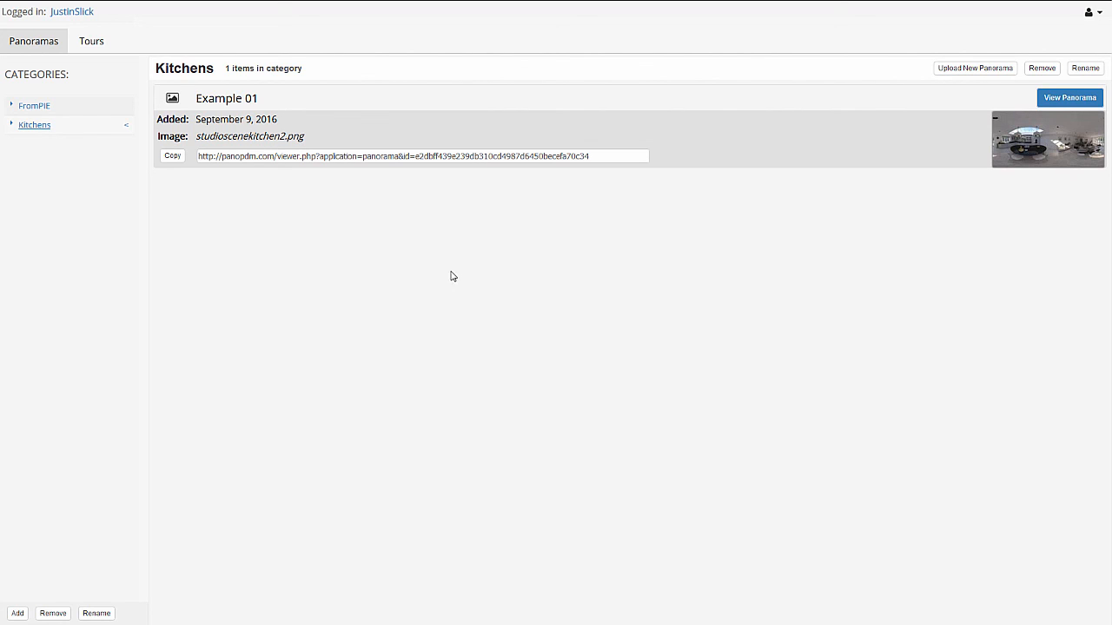
mouse_move(370, 281)
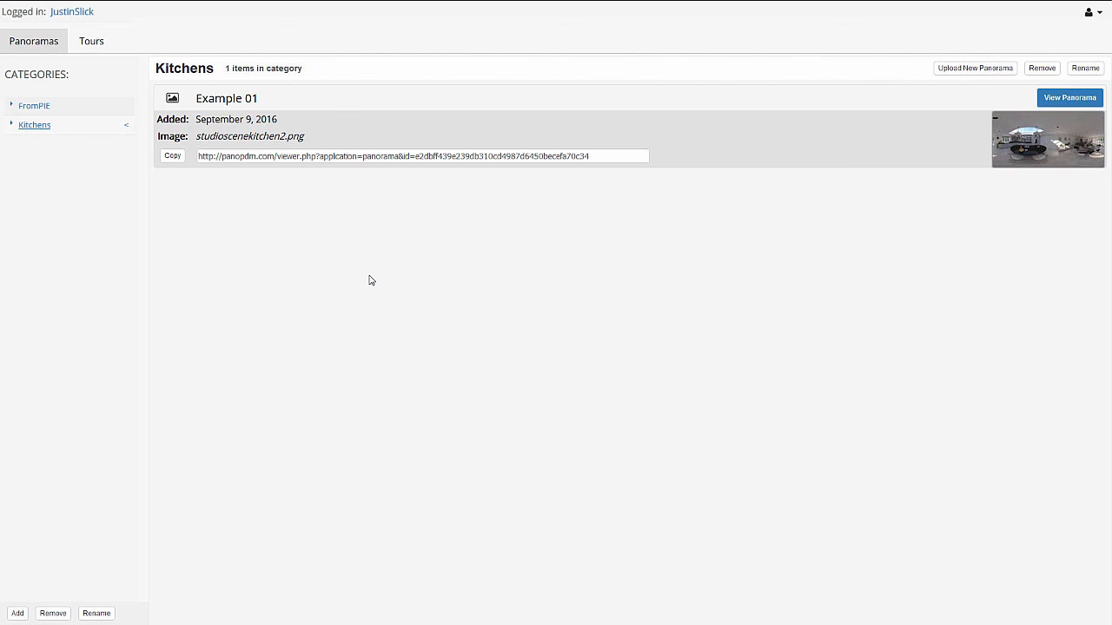
mouse_move(496, 398)
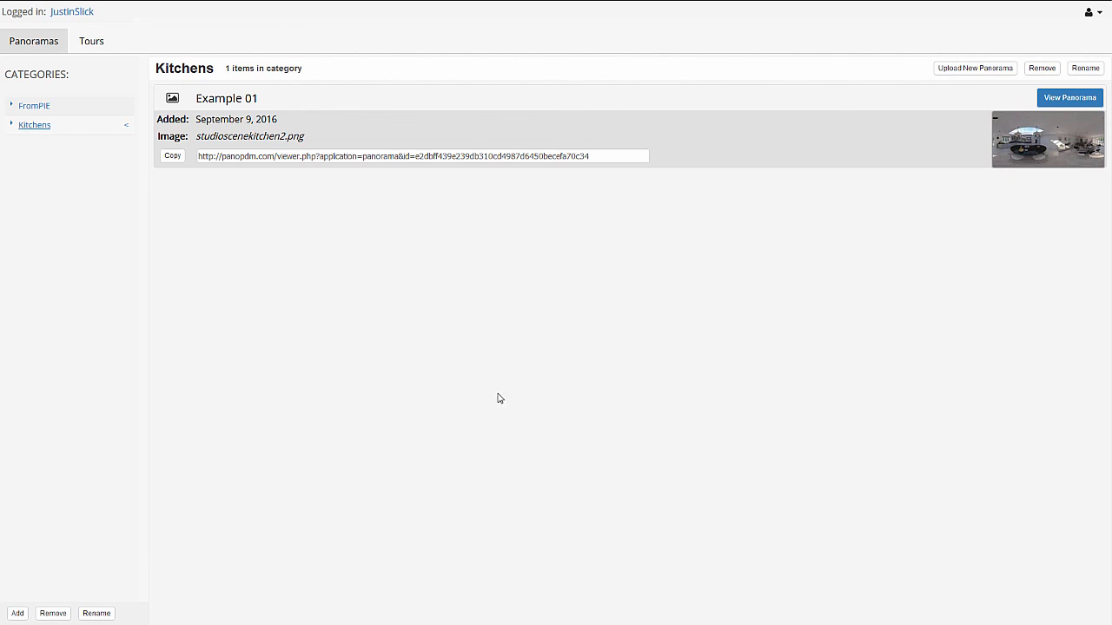
mouse_move(521, 403)
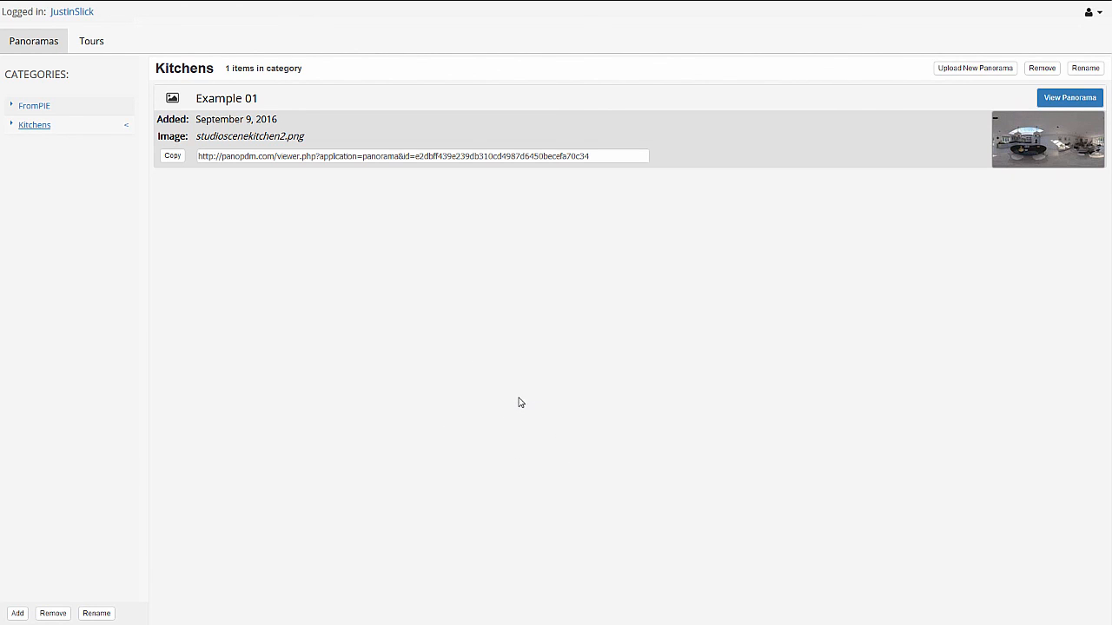
mouse_move(427, 384)
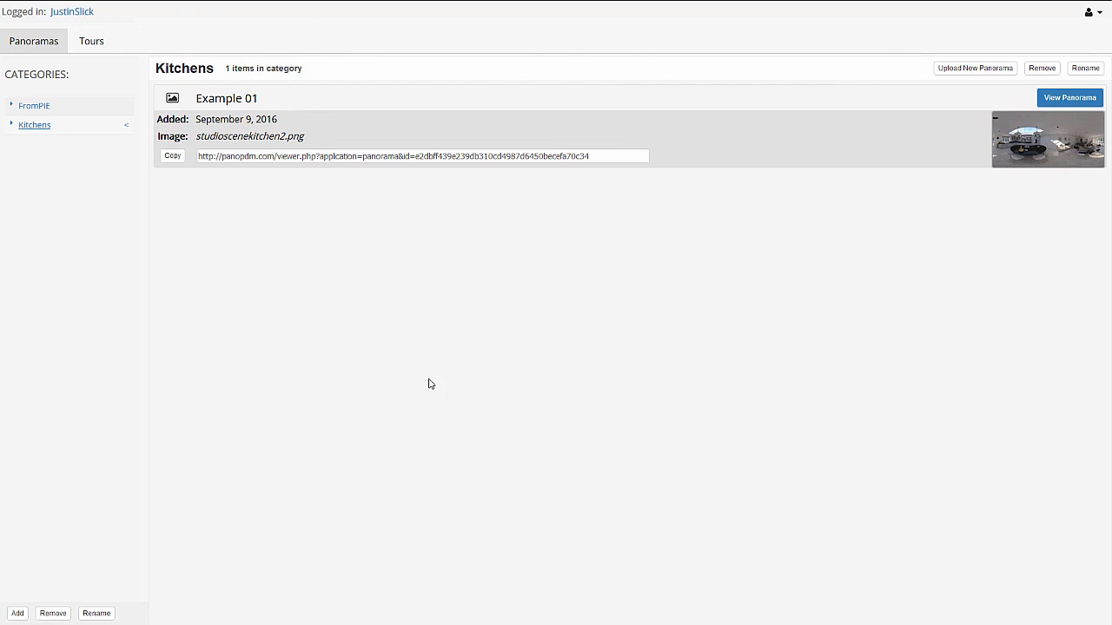
mouse_move(419, 393)
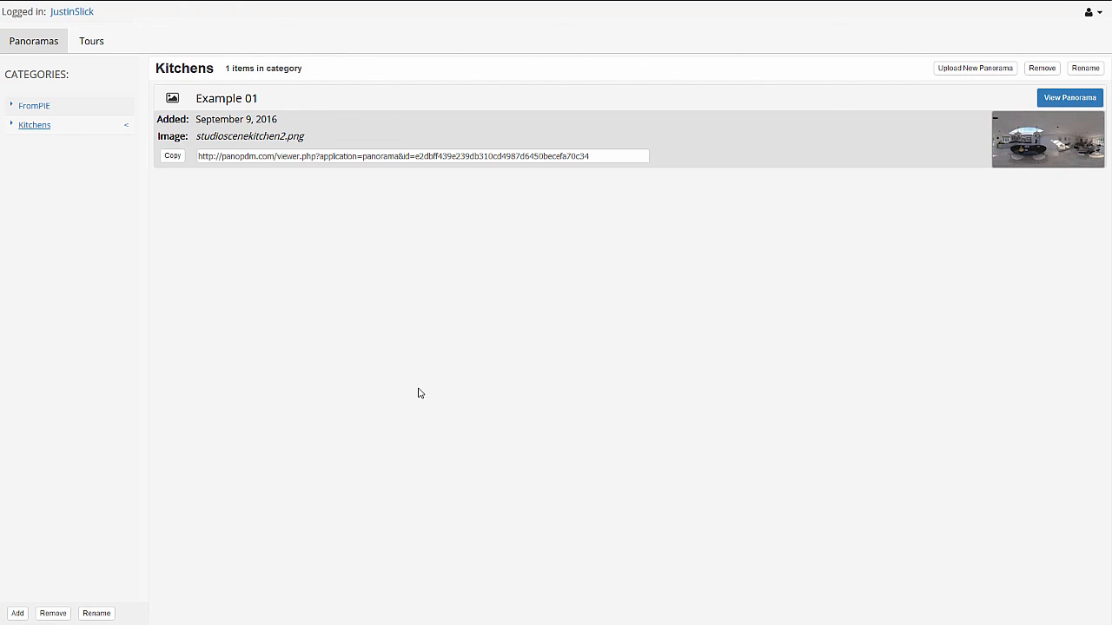
mouse_move(438, 407)
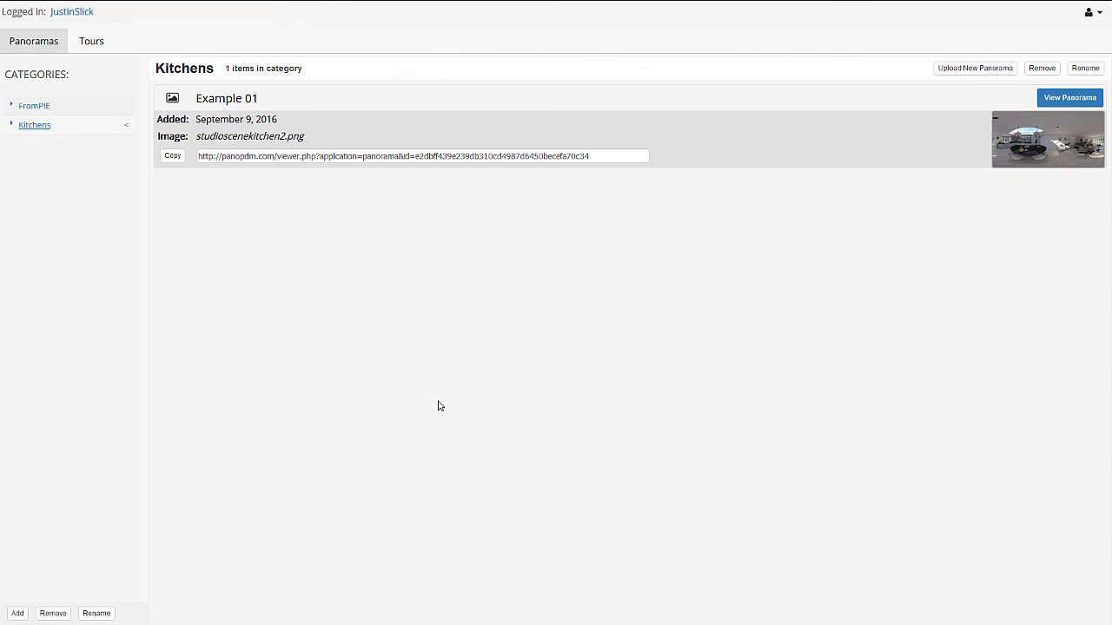
mouse_move(452, 410)
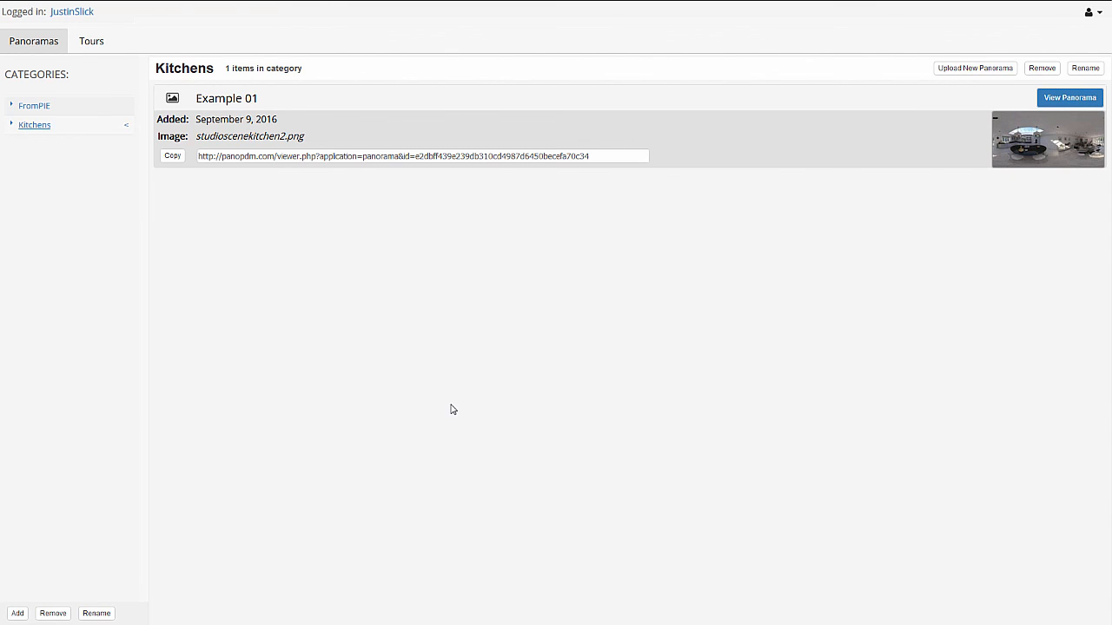